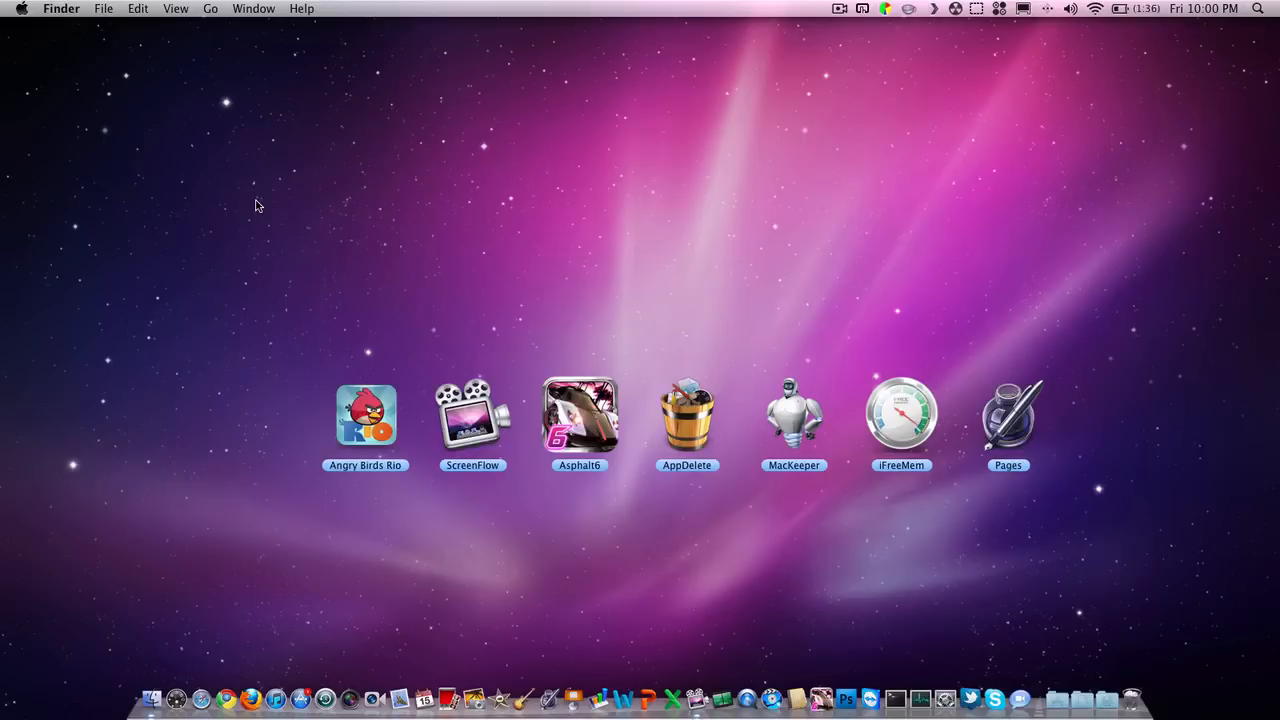
mouse_move(270, 251)
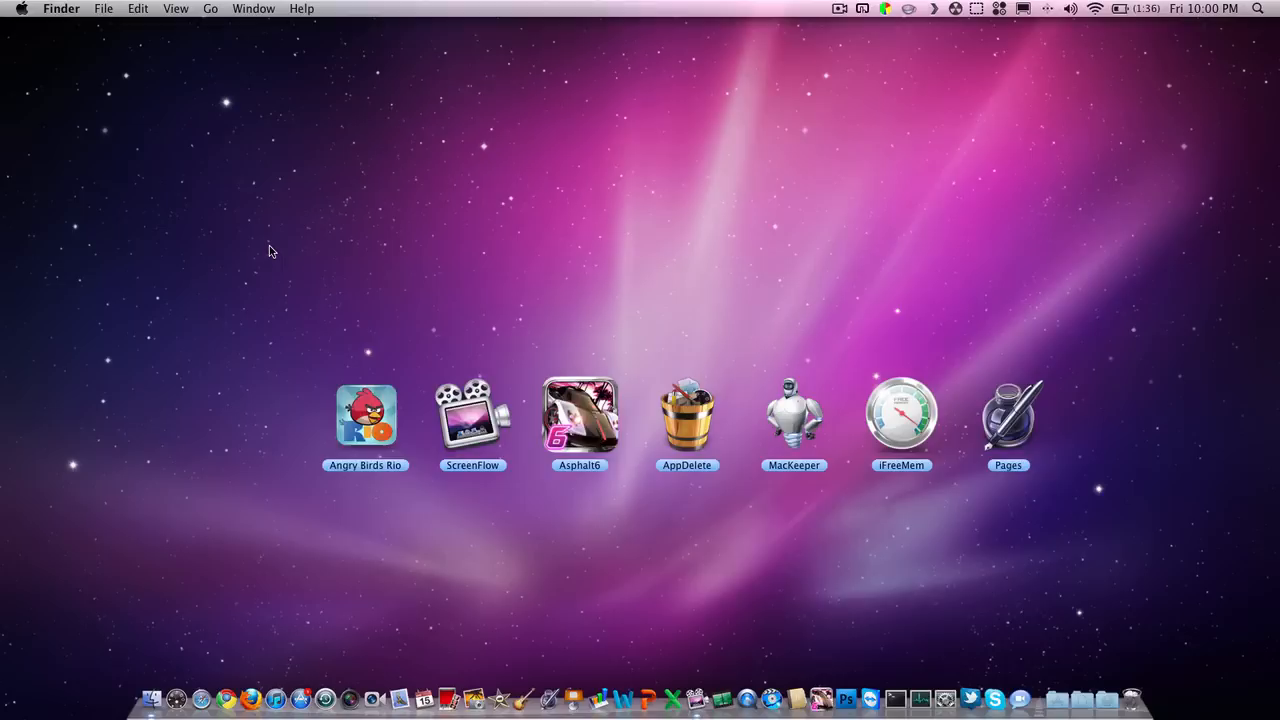
mouse_move(303, 312)
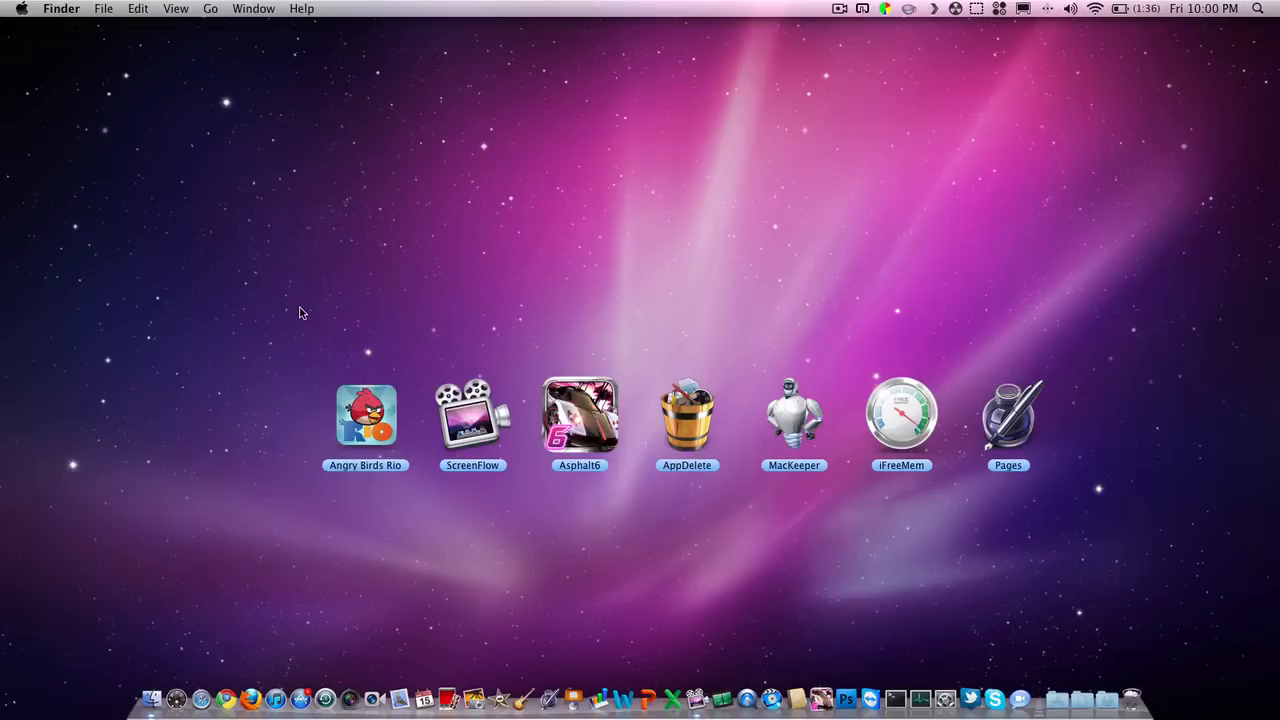
Launch AppDelete, move its window slightly up and left, then close it.
left_click_drag(299, 312, 313, 374)
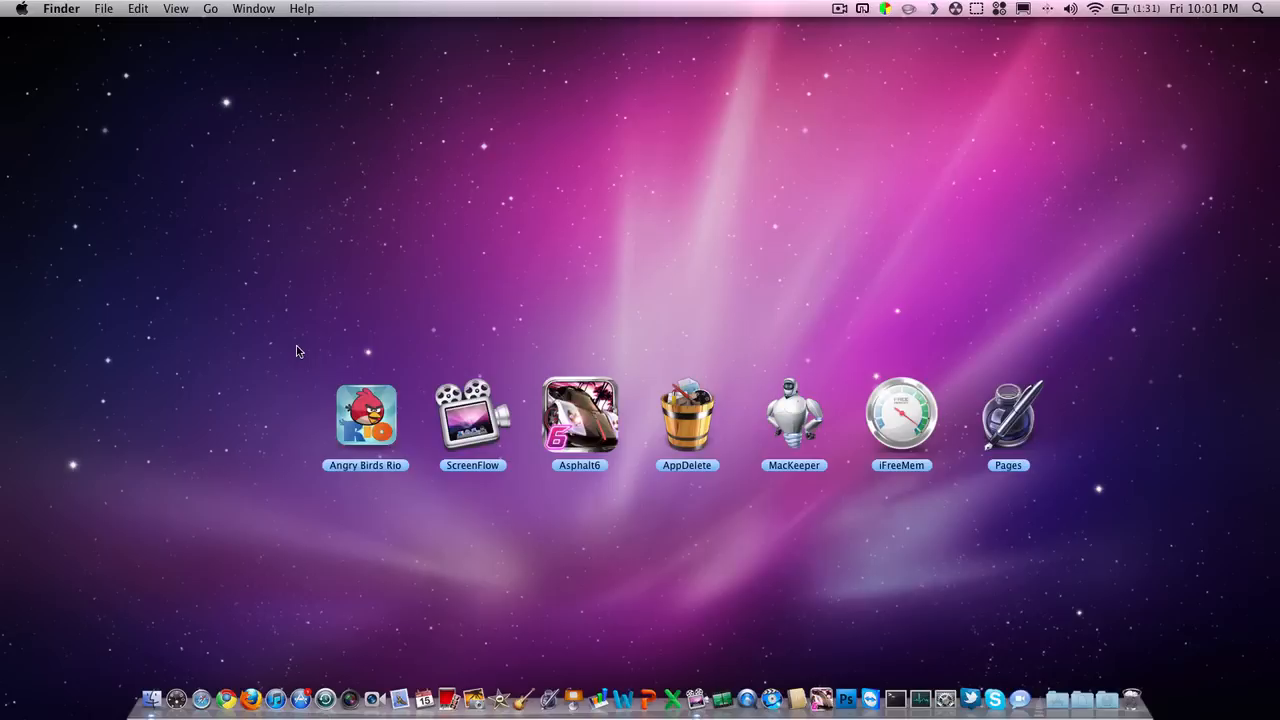
mouse_move(318, 314)
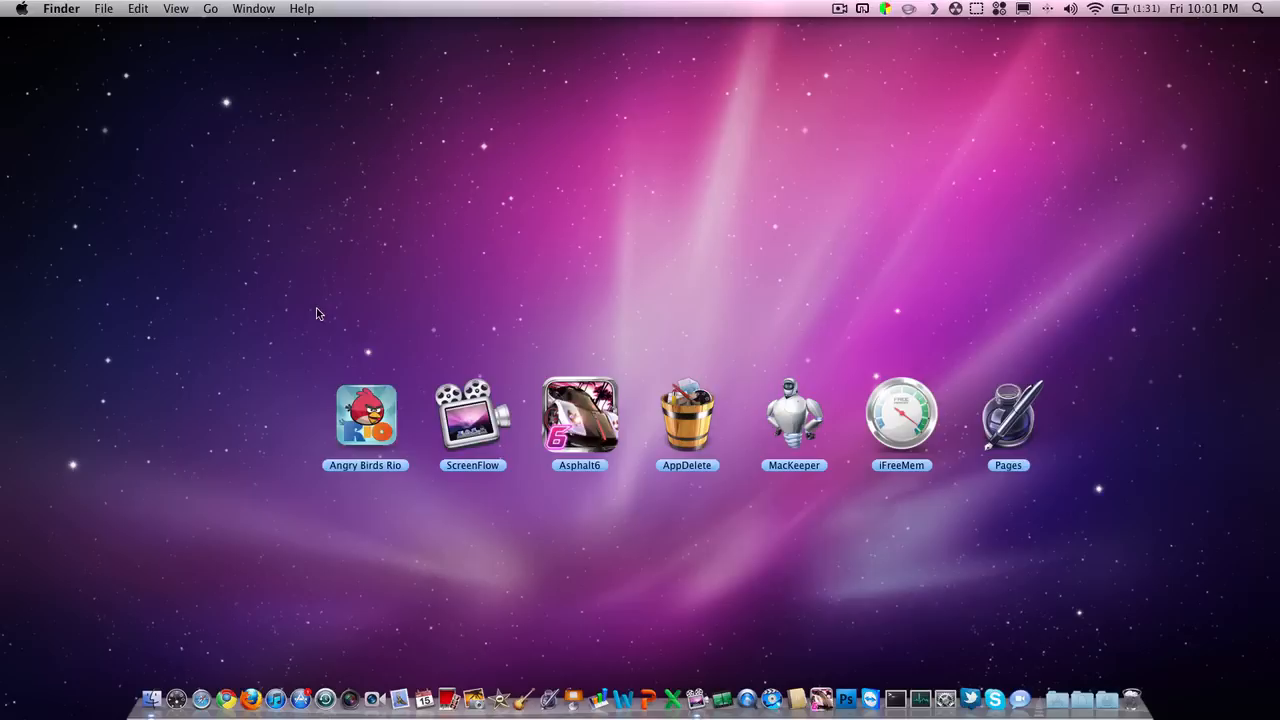
mouse_move(446, 382)
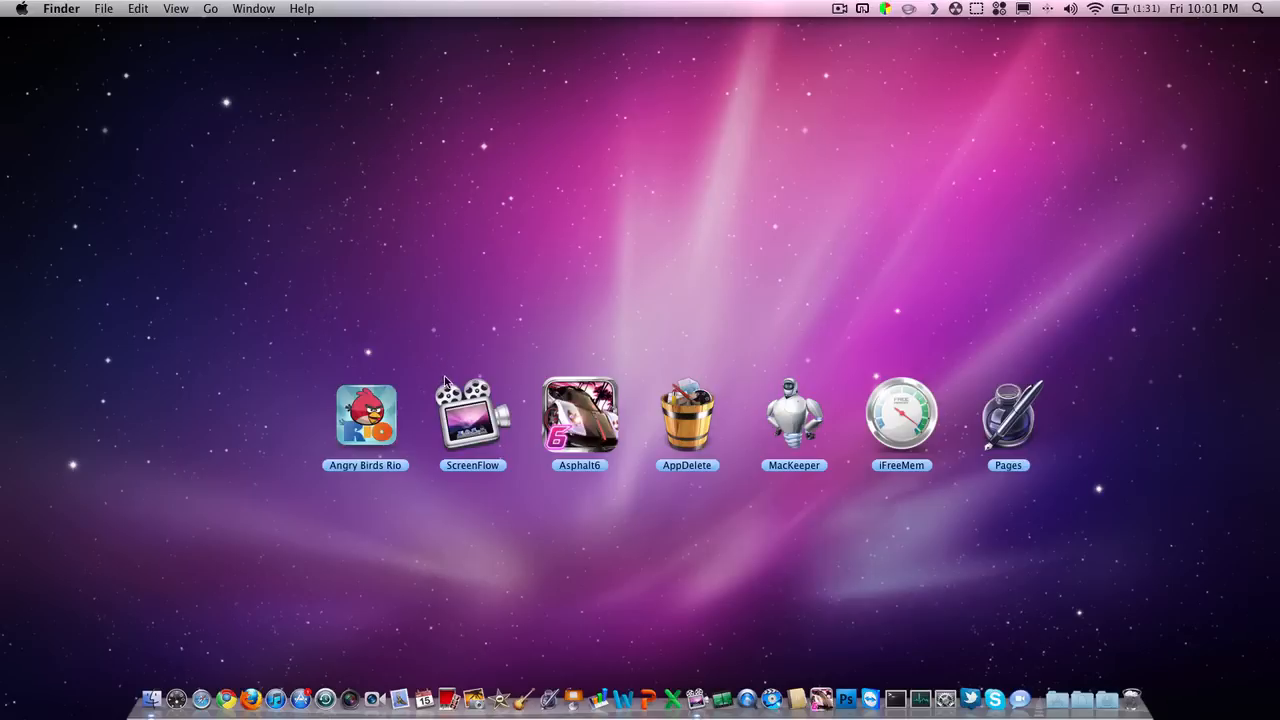
mouse_move(490, 358)
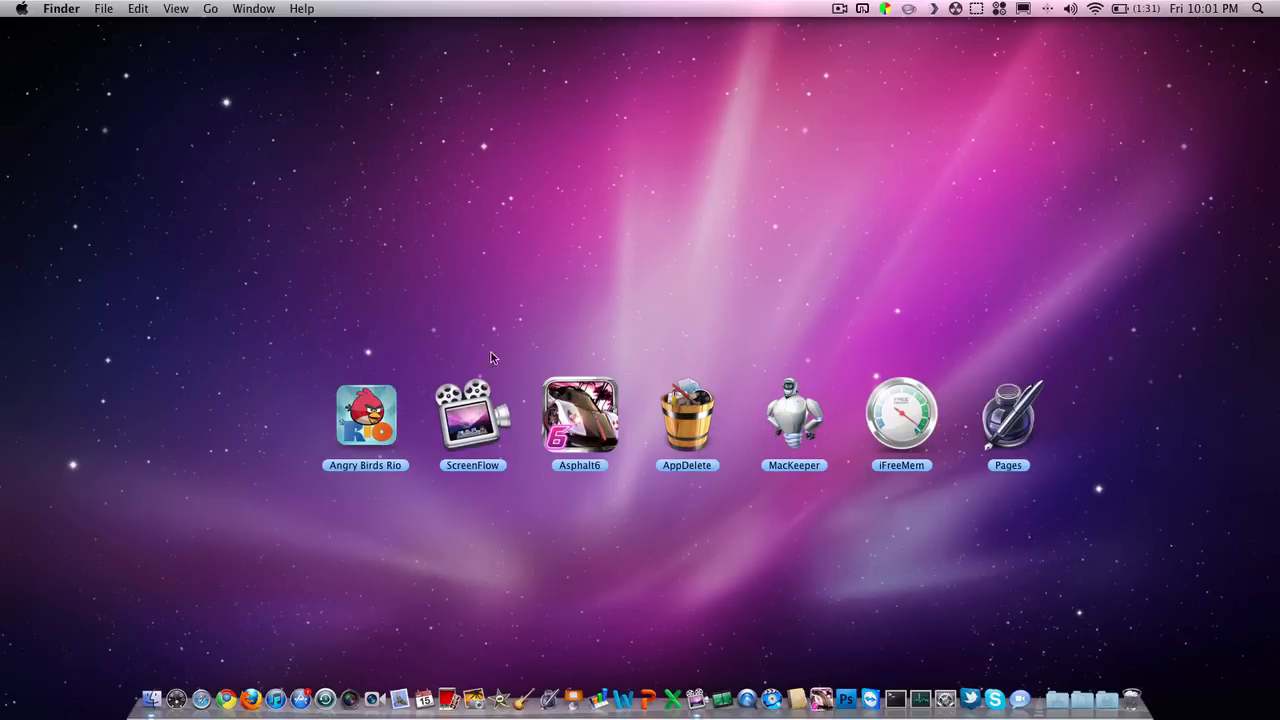
mouse_move(398, 296)
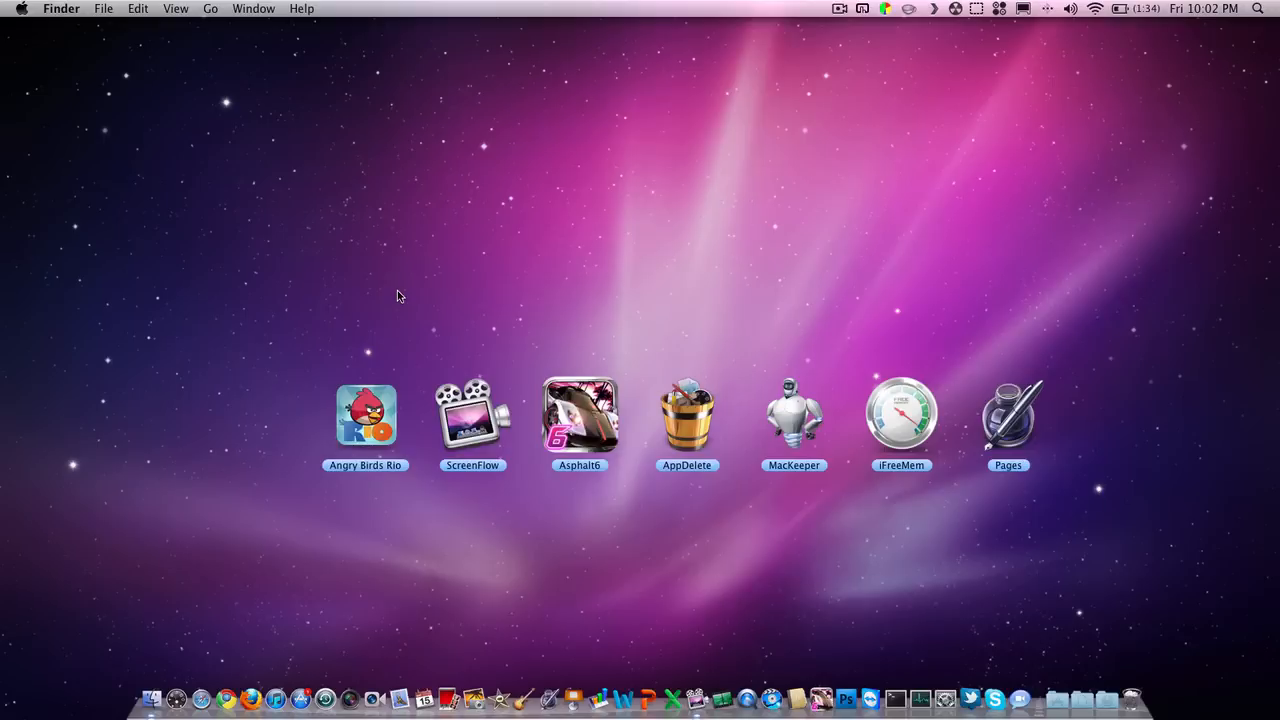
mouse_move(470, 415)
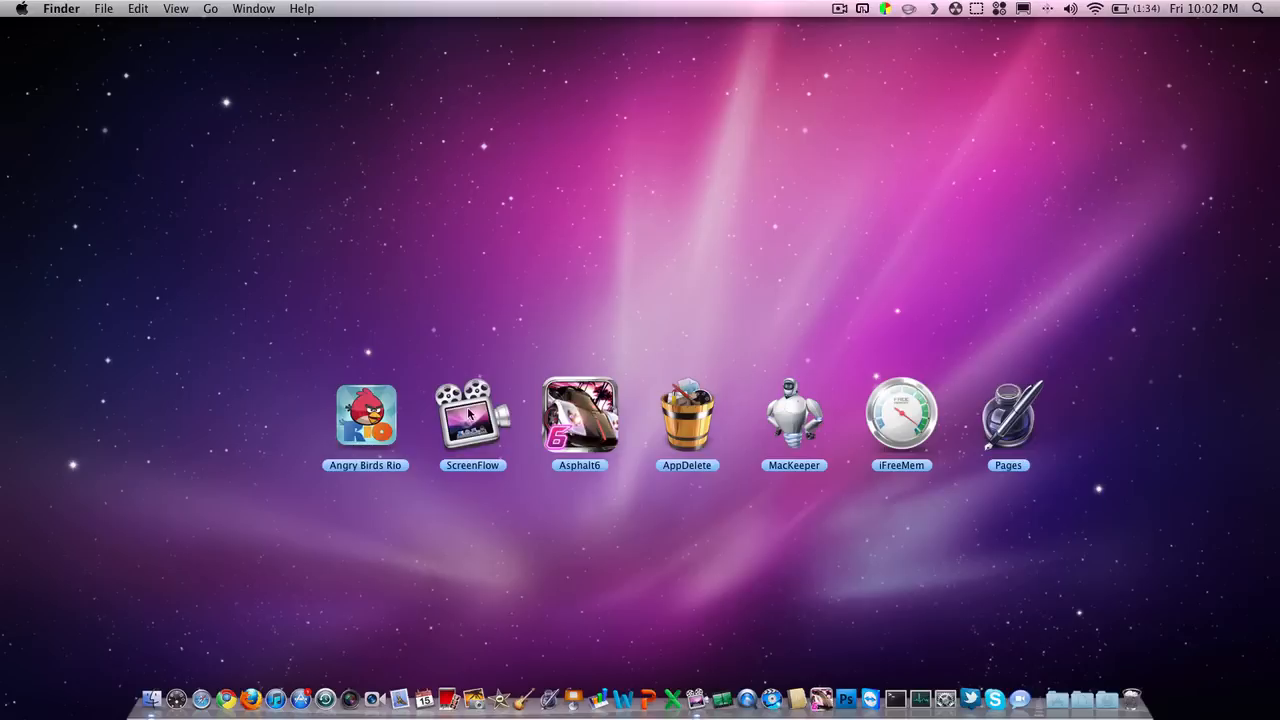
mouse_move(481, 375)
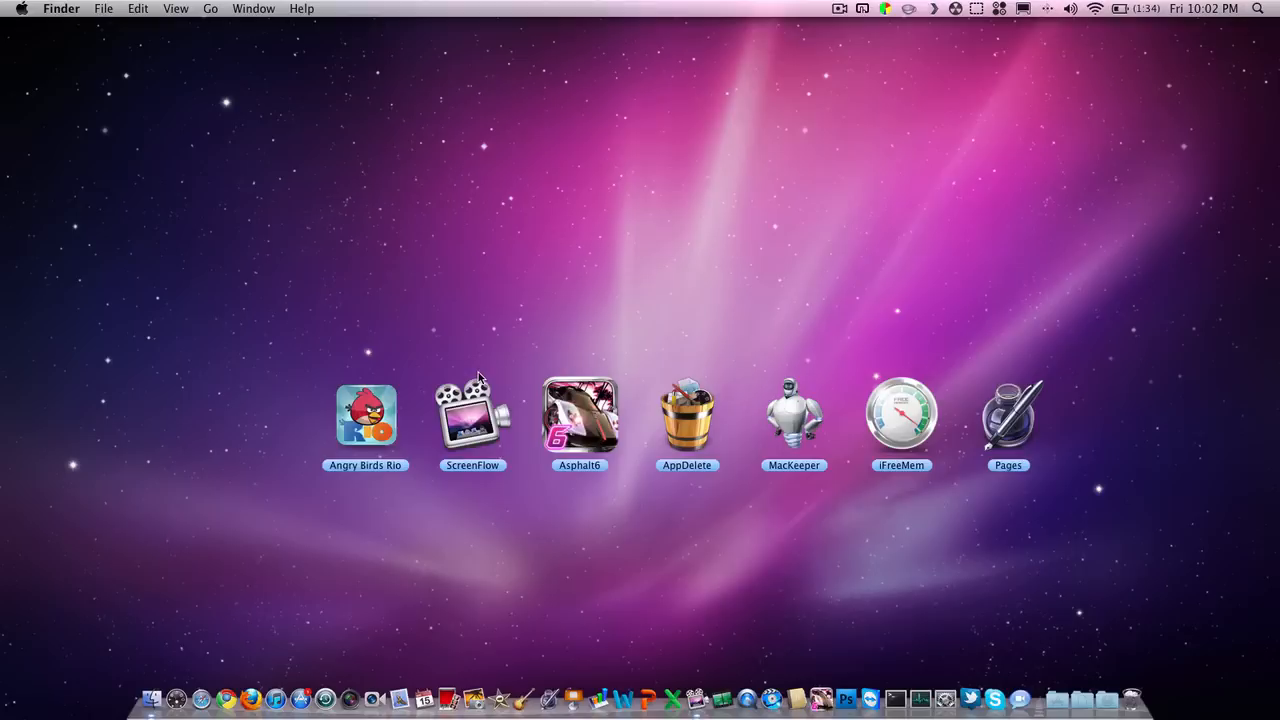
mouse_move(478, 378)
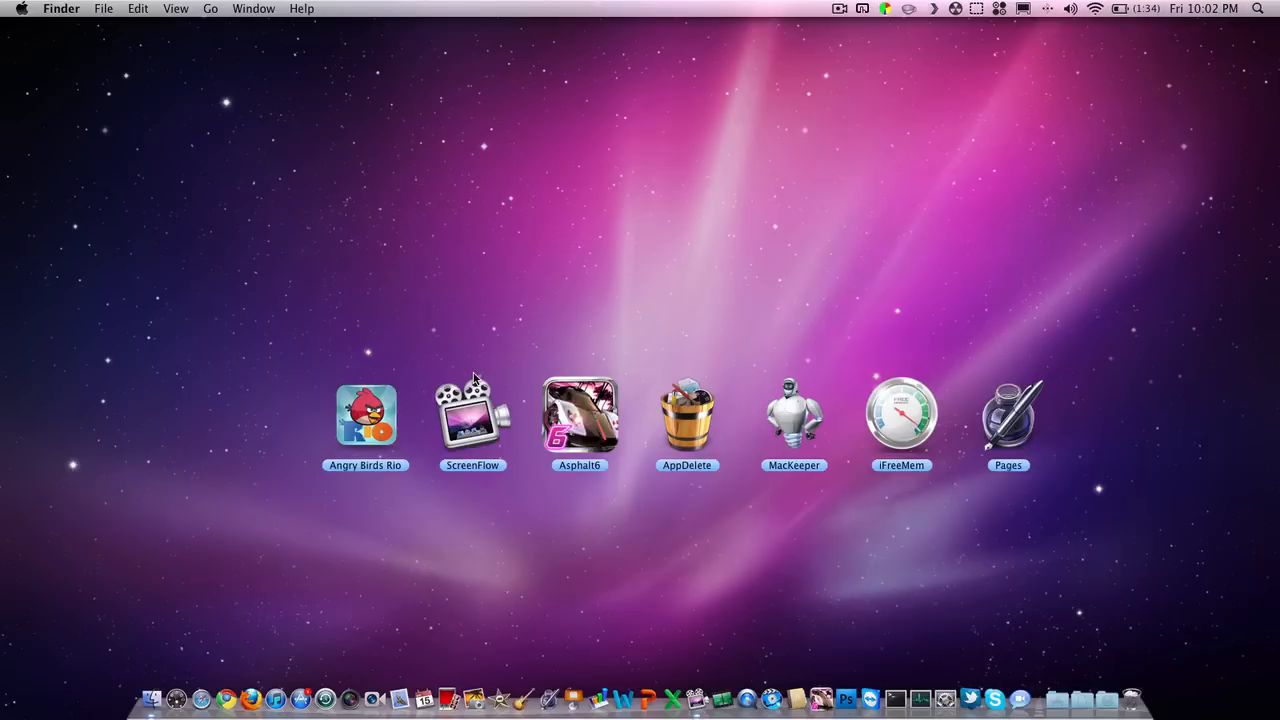
mouse_move(472, 382)
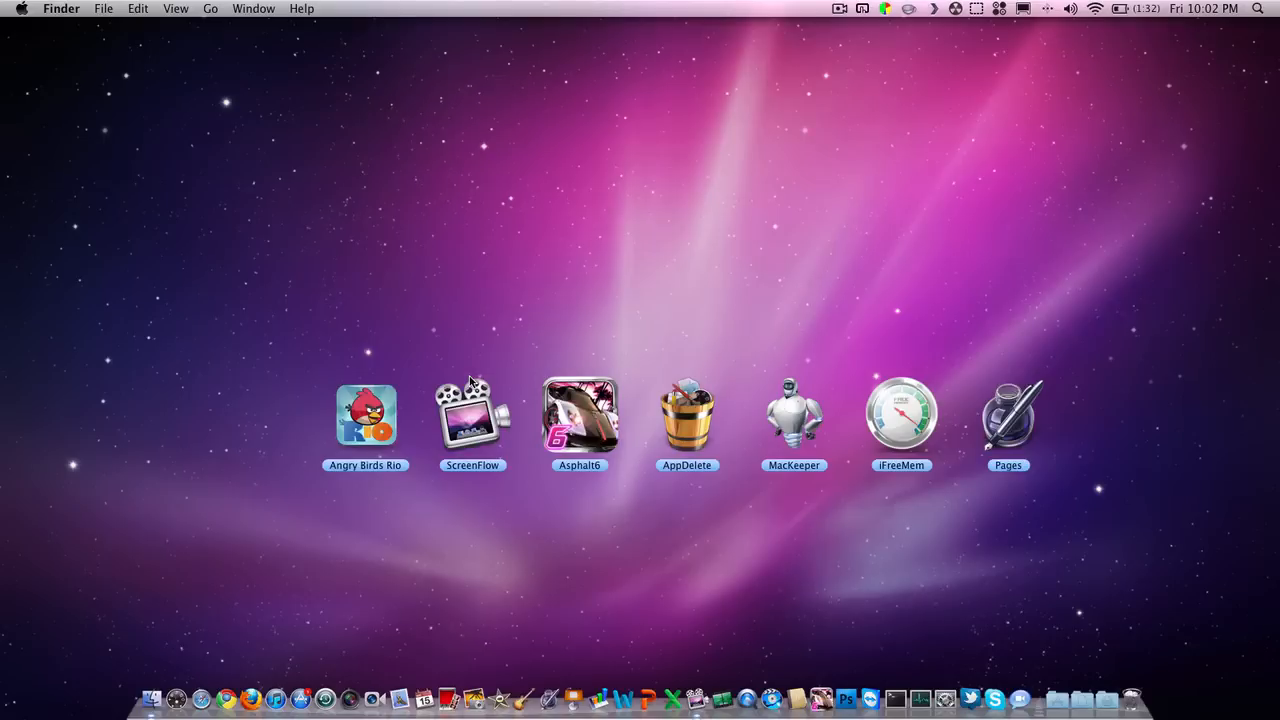
mouse_move(518, 308)
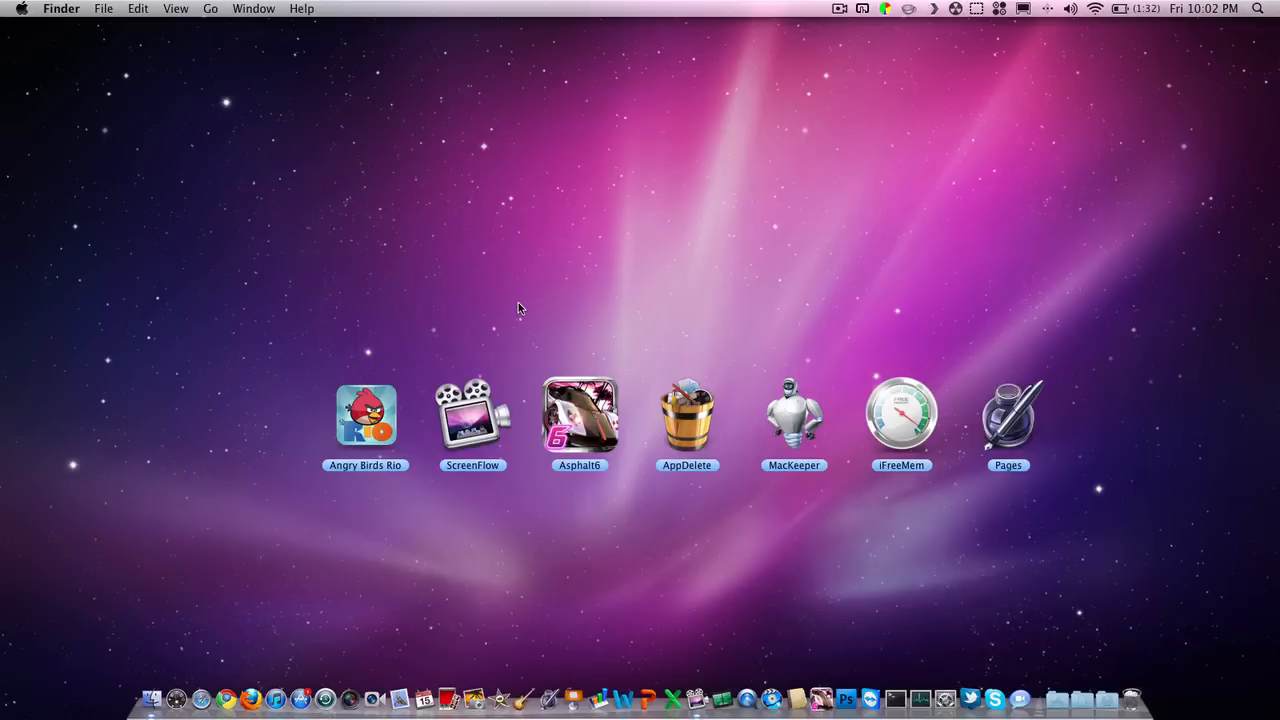
mouse_move(547, 374)
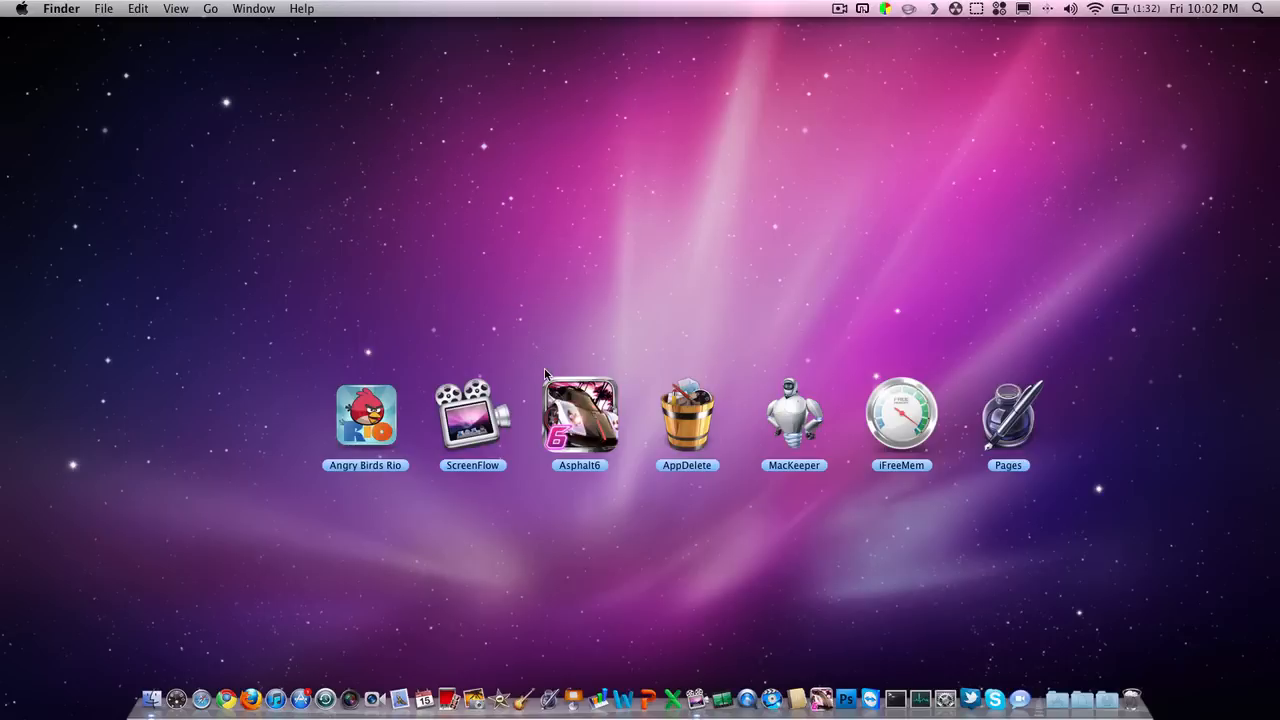
mouse_move(591, 304)
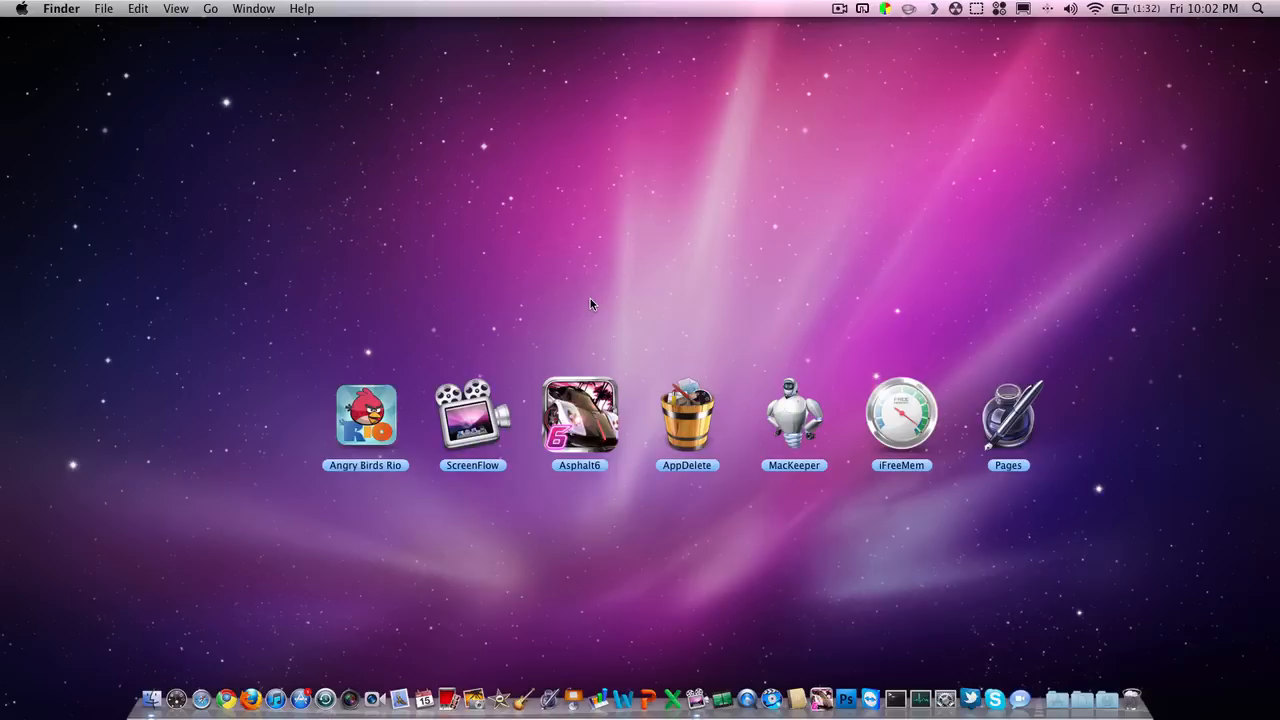
mouse_move(565, 317)
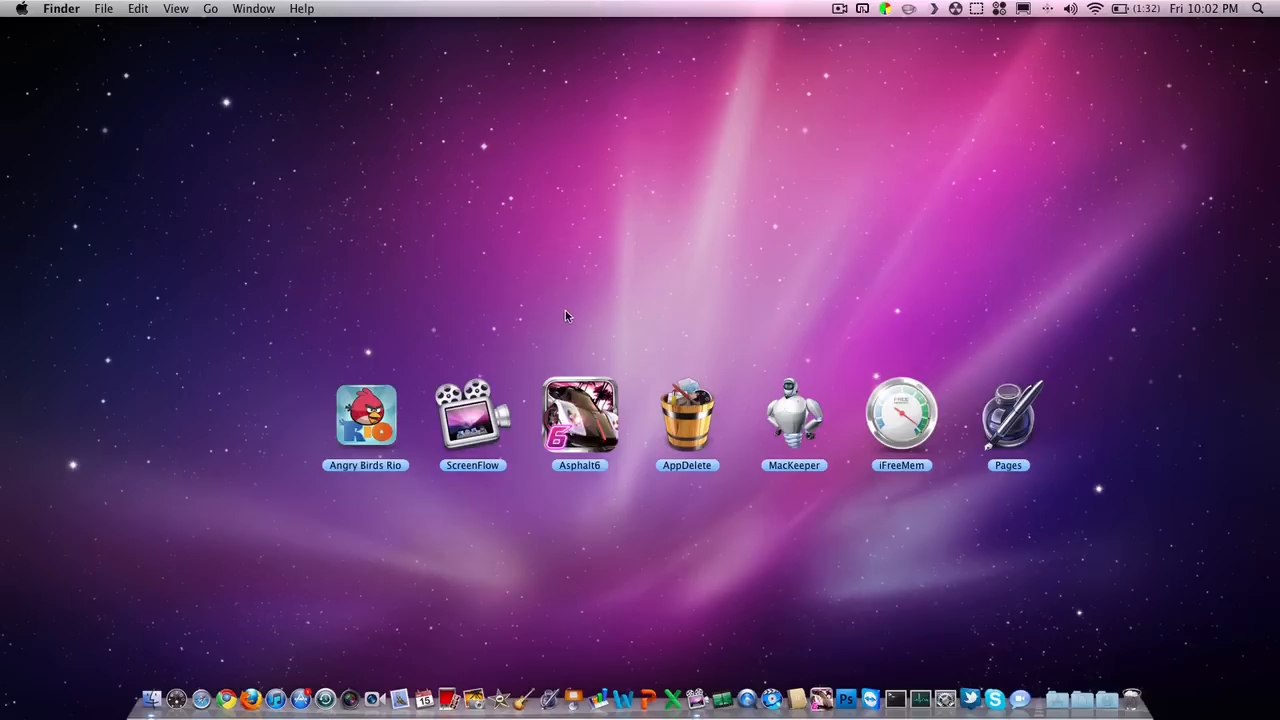
mouse_move(528, 318)
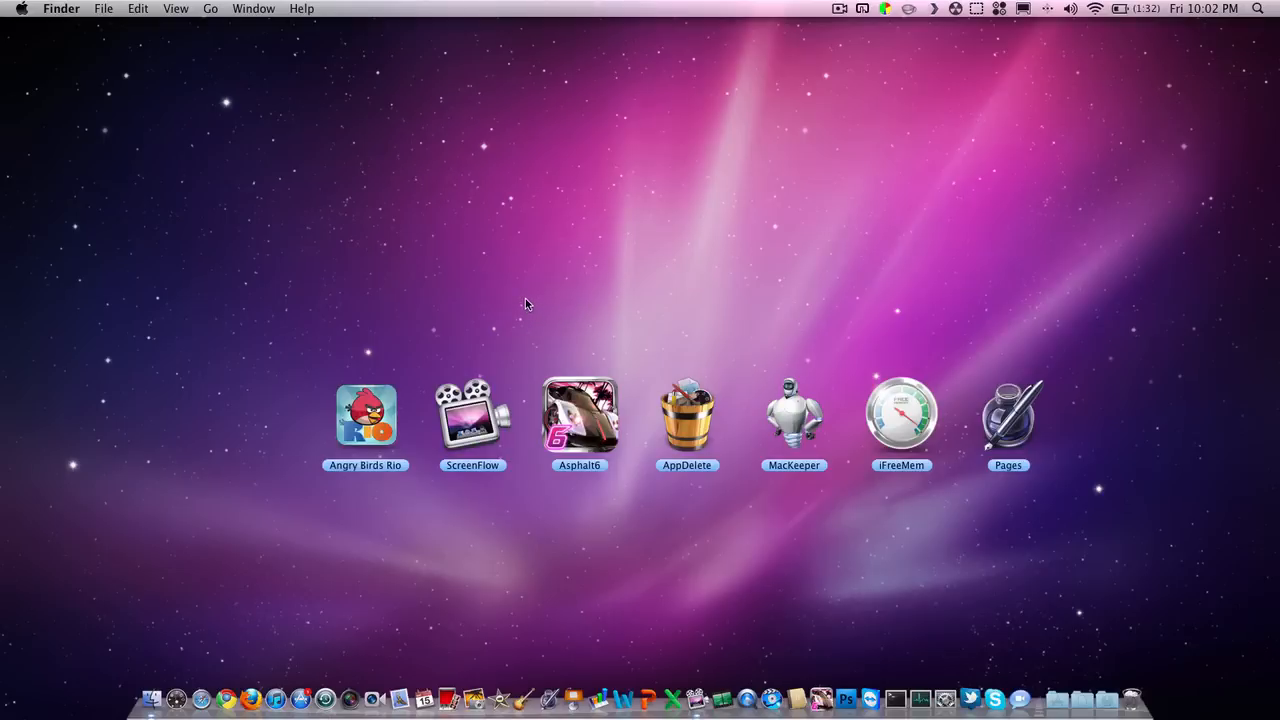
mouse_move(520, 308)
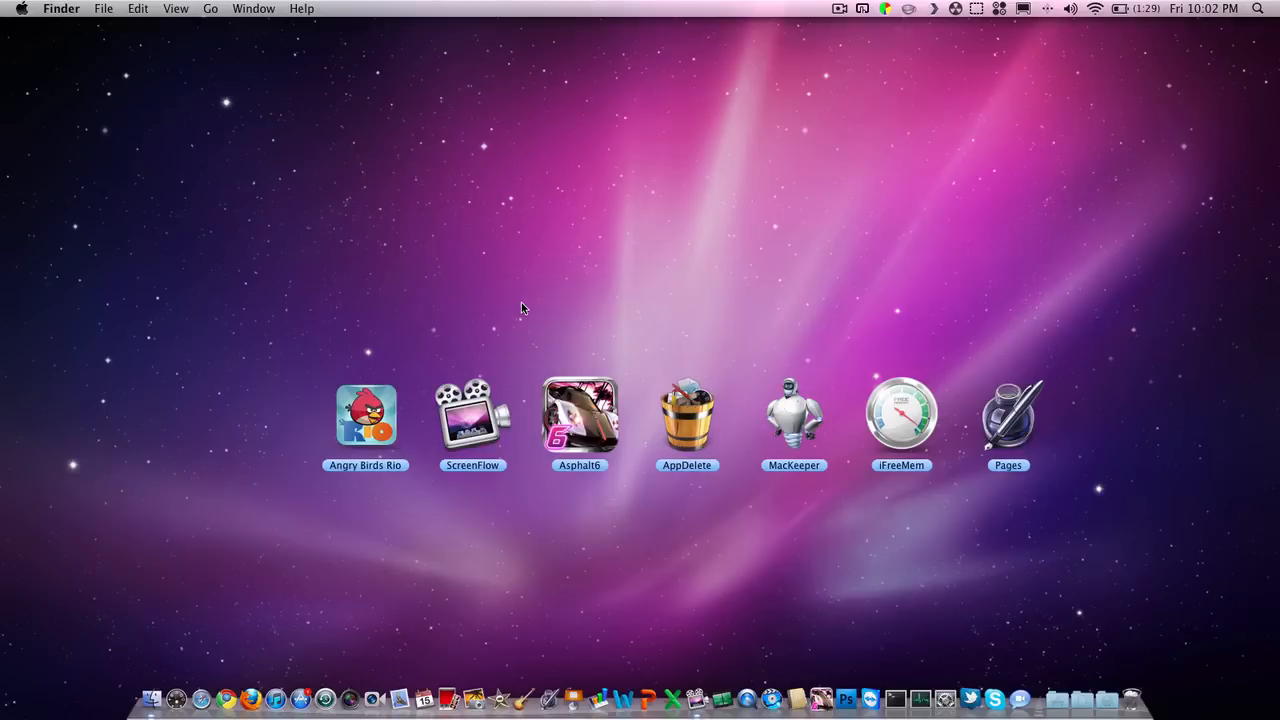
mouse_move(525, 334)
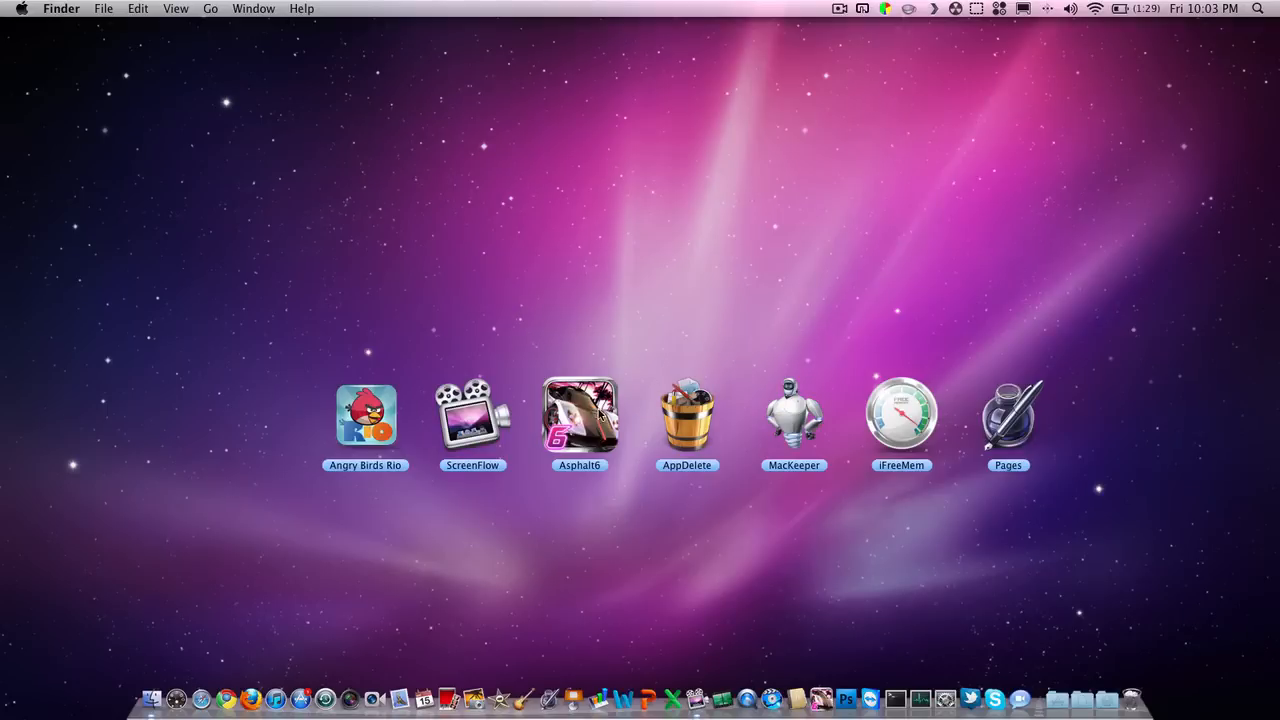
left_click(687, 415)
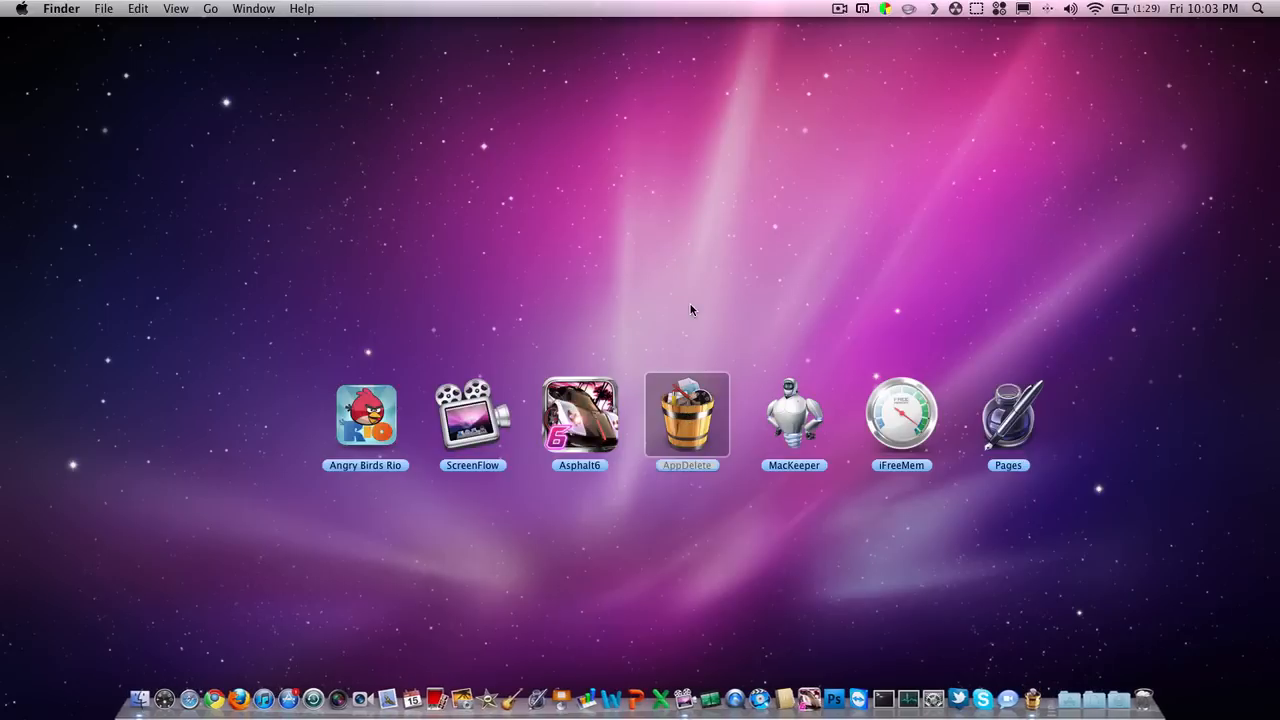
double_click(686, 414)
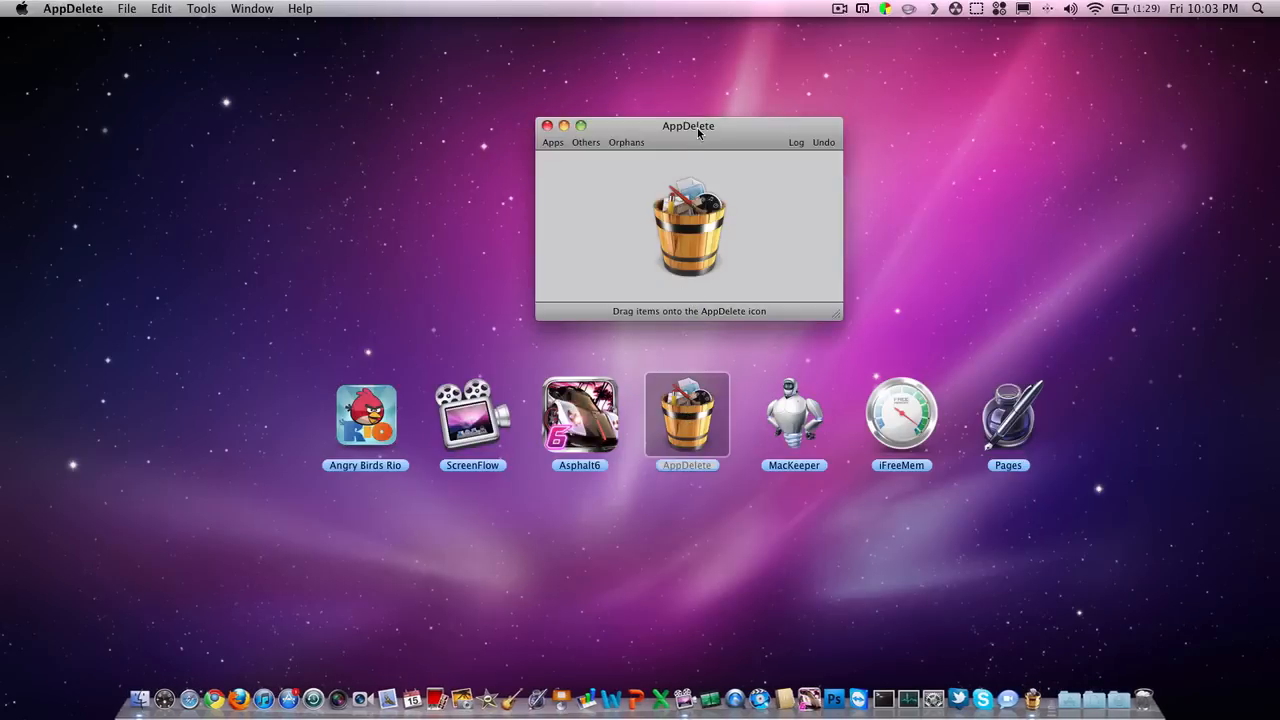
left_click_drag(688, 125, 649, 120)
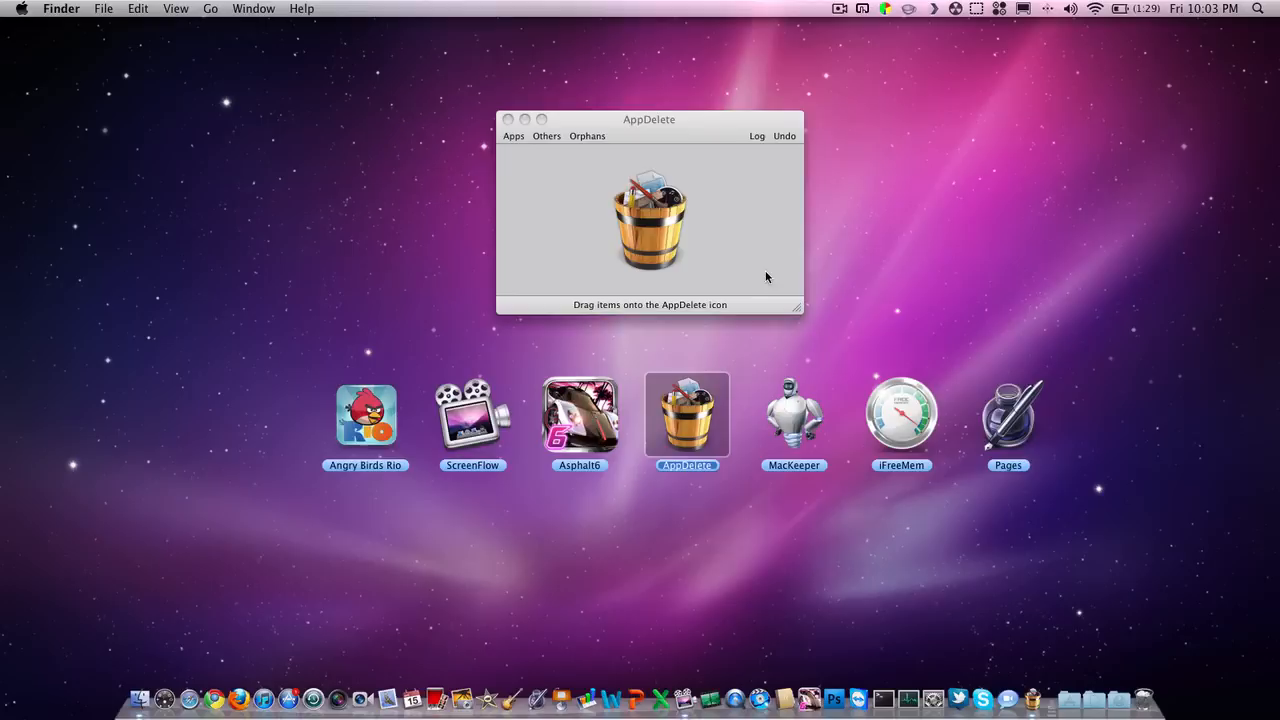
left_click(649, 119)
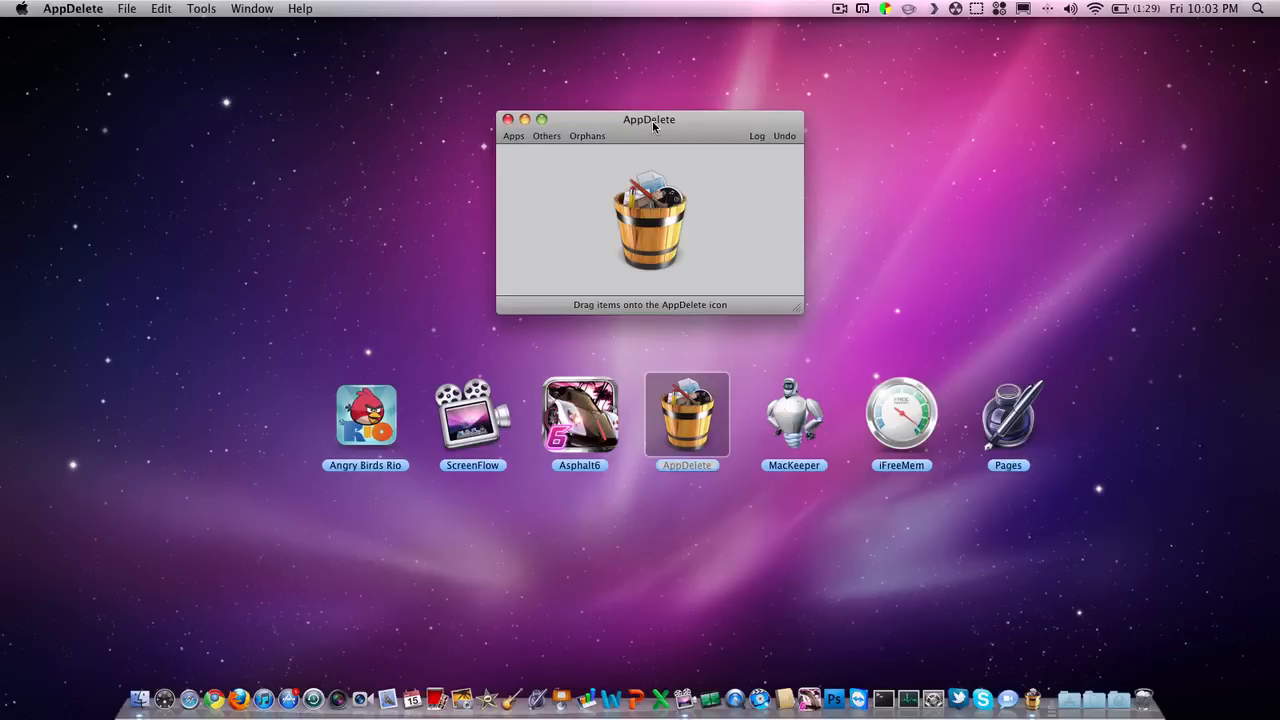
mouse_move(690, 194)
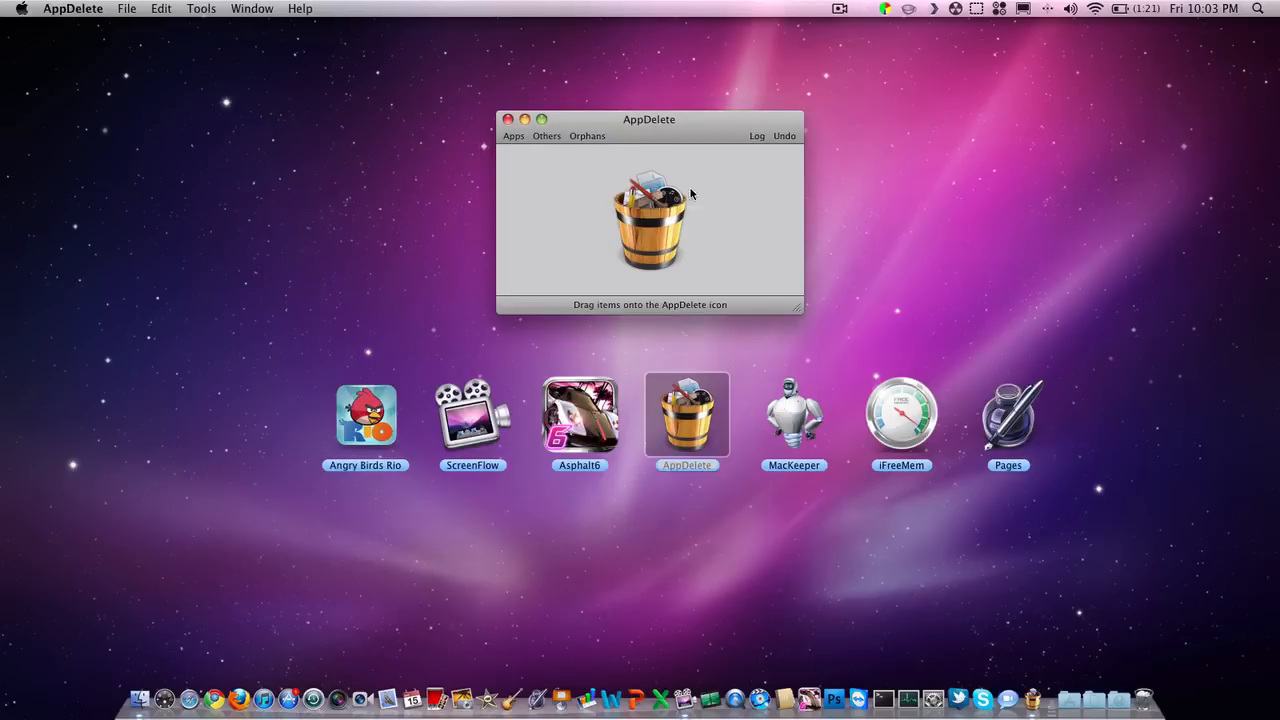
mouse_move(960, 119)
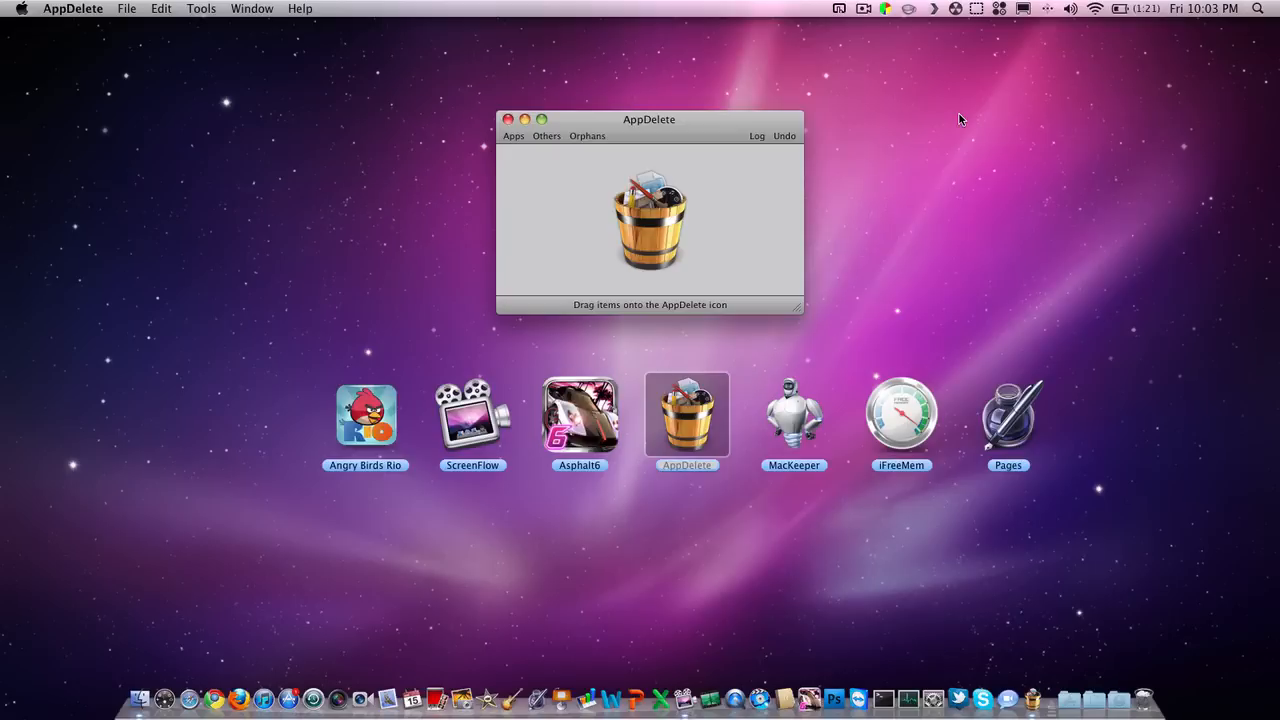
mouse_move(485, 108)
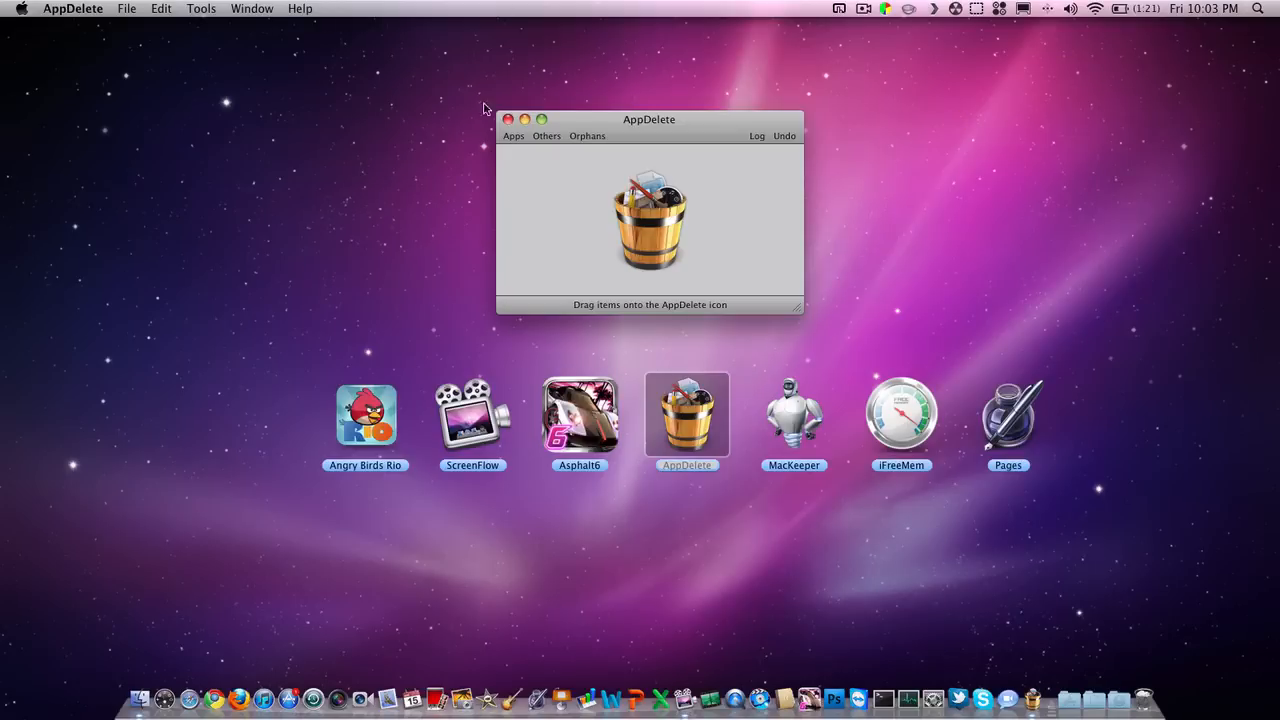
left_click(508, 120)
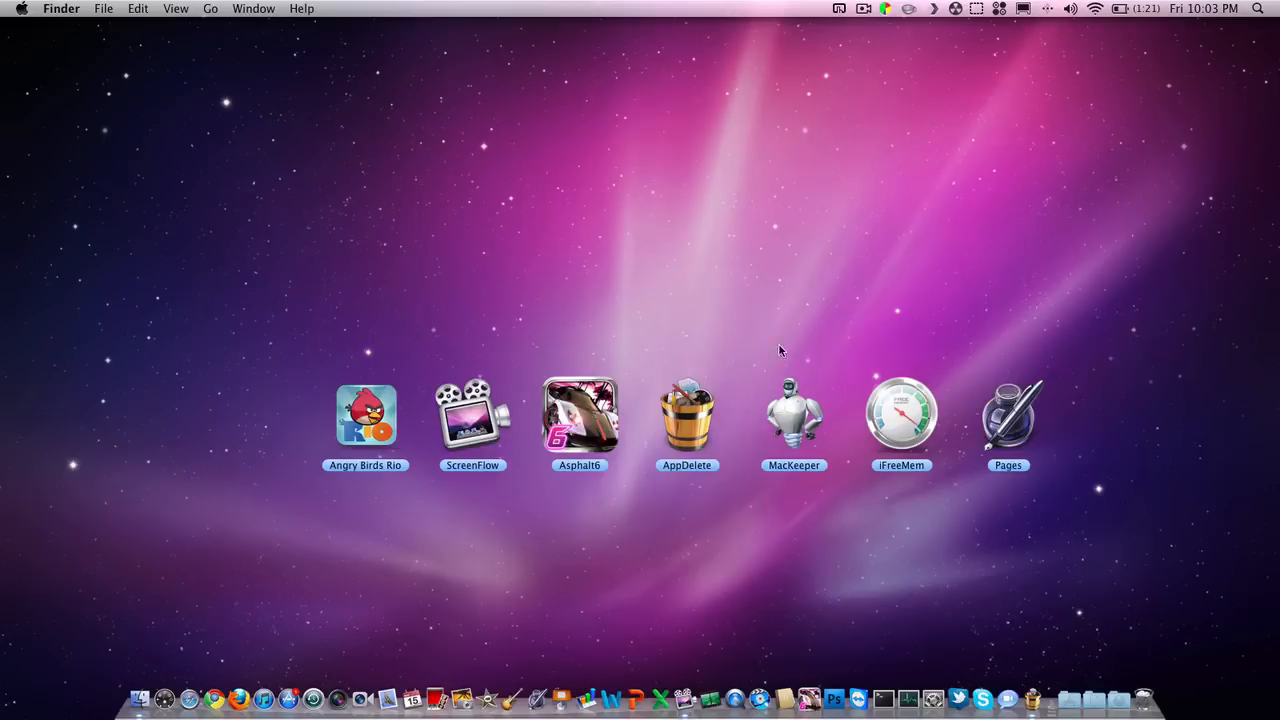
mouse_move(737, 331)
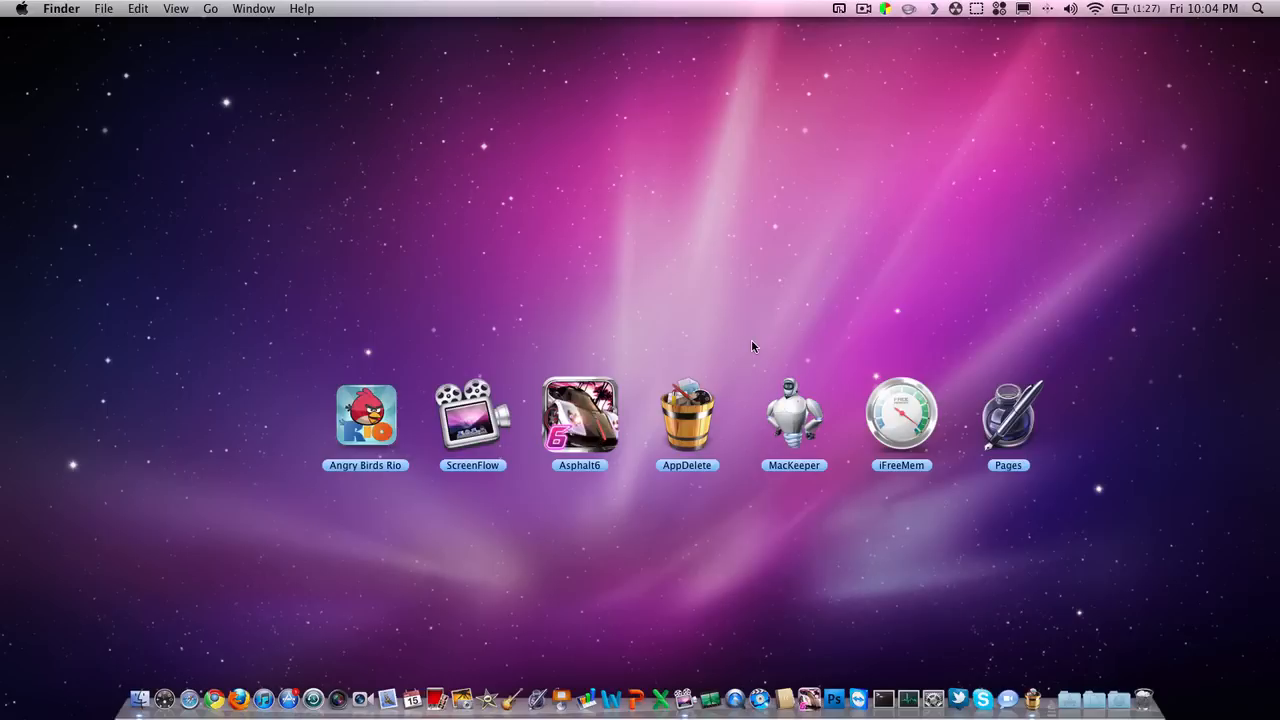
left_click(793, 414)
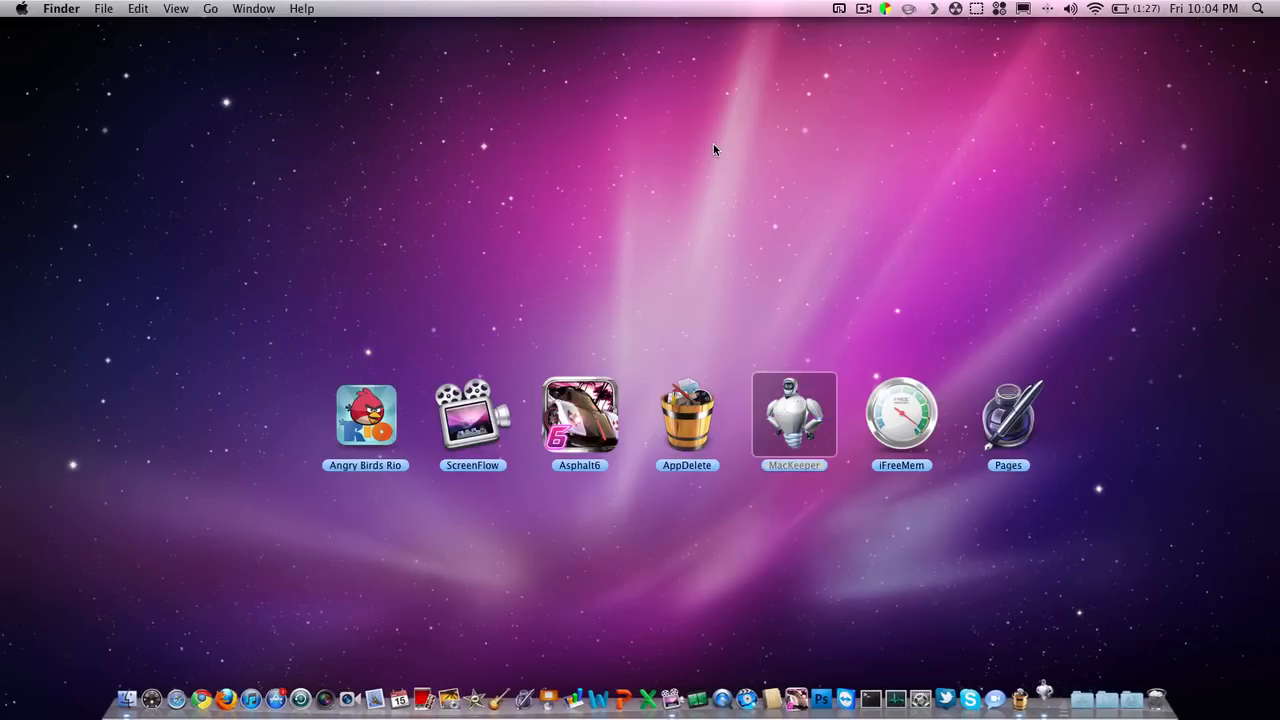
Launch MacKeeper and view the Binaries Cutter and Cache Cleaner results.
double_click(793, 413)
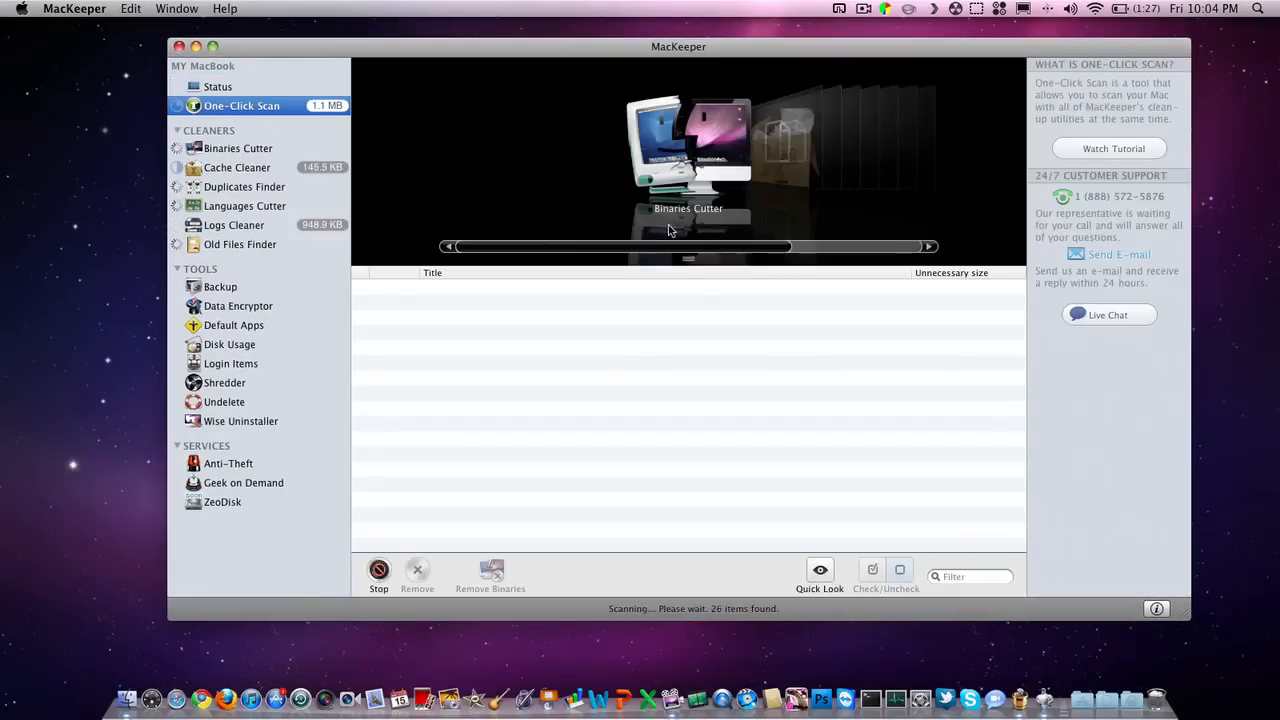
left_click(239, 148)
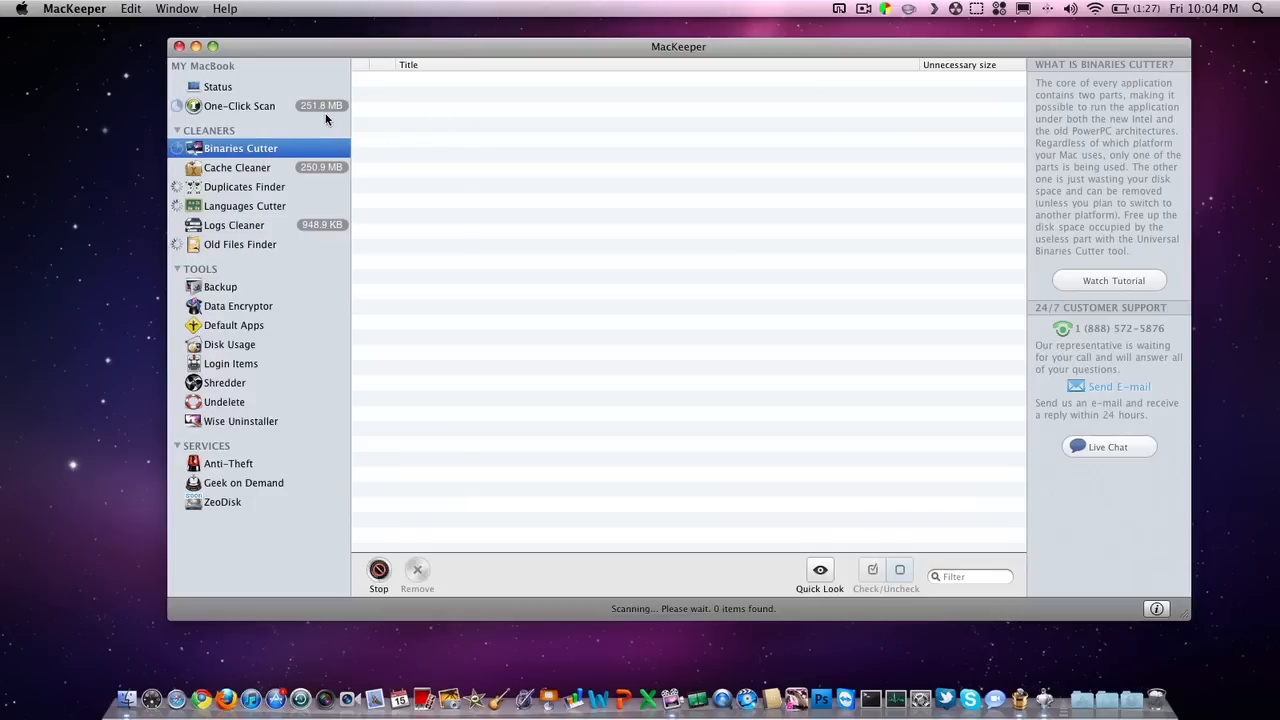
left_click(237, 167)
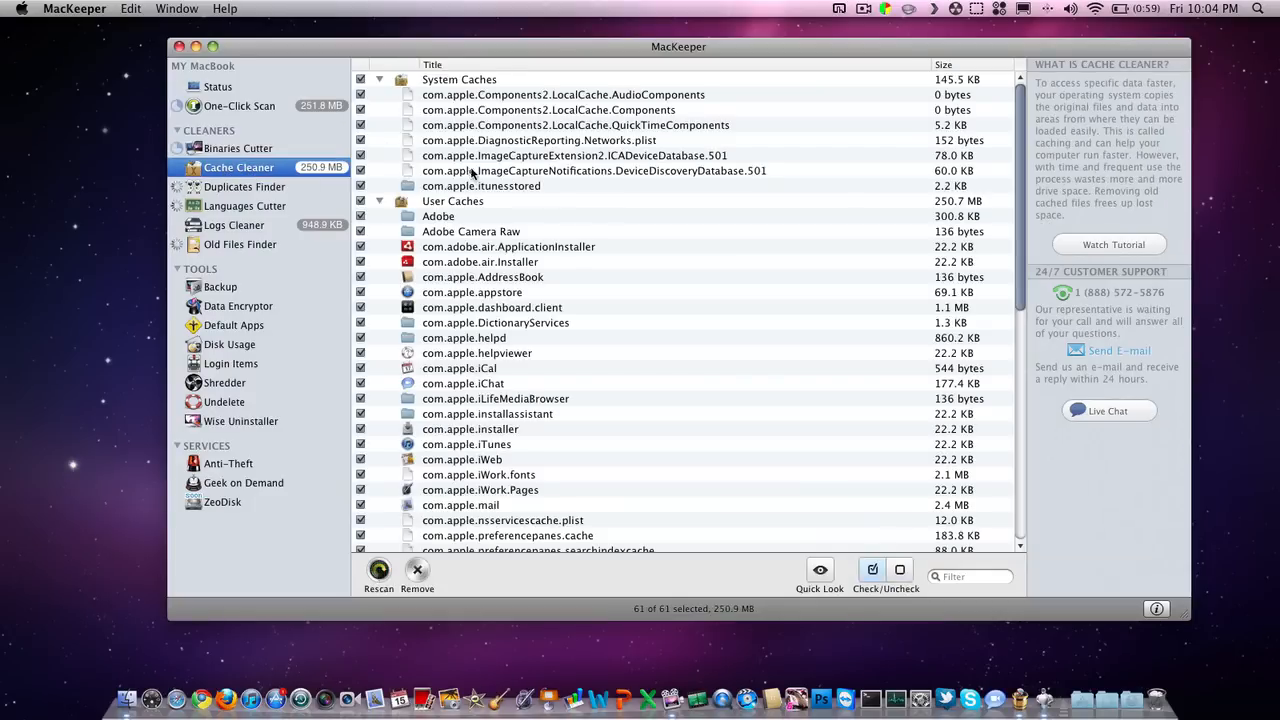
scroll("down", 3)
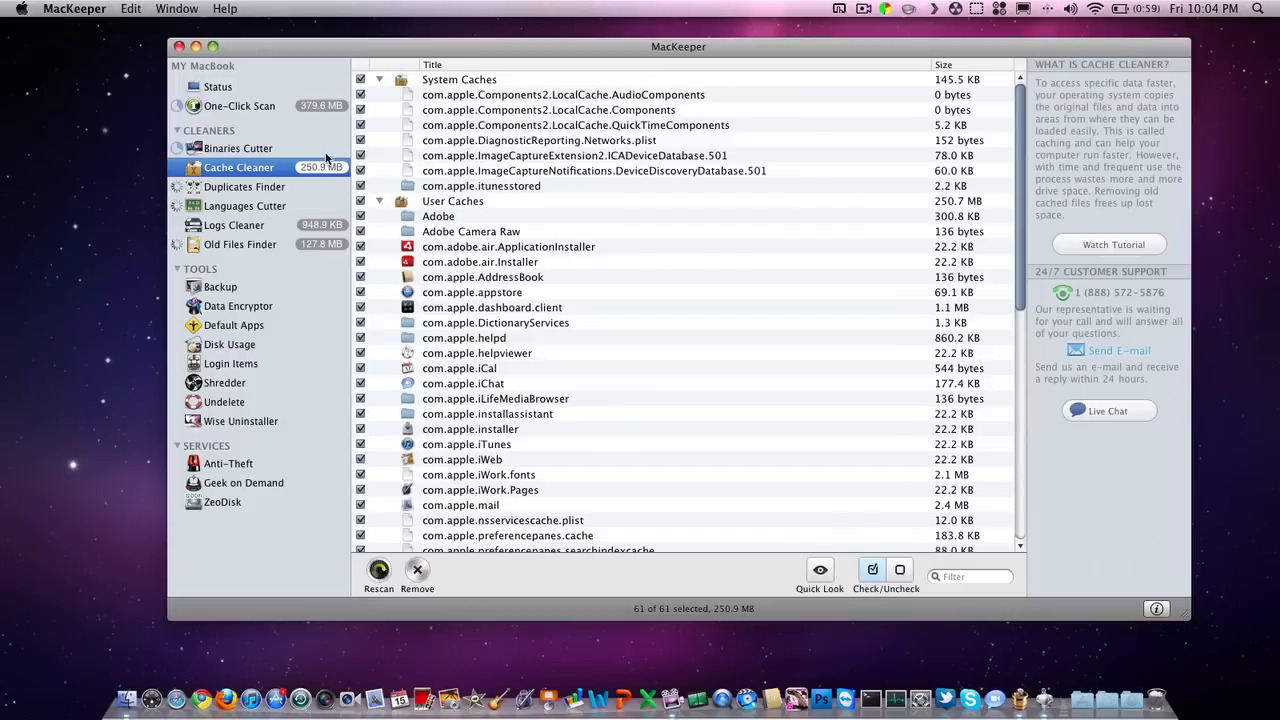
Review the Duplicates Finder, Languages Cutter, Logs Cleaner and Old Files Finder scans.
left_click(247, 186)
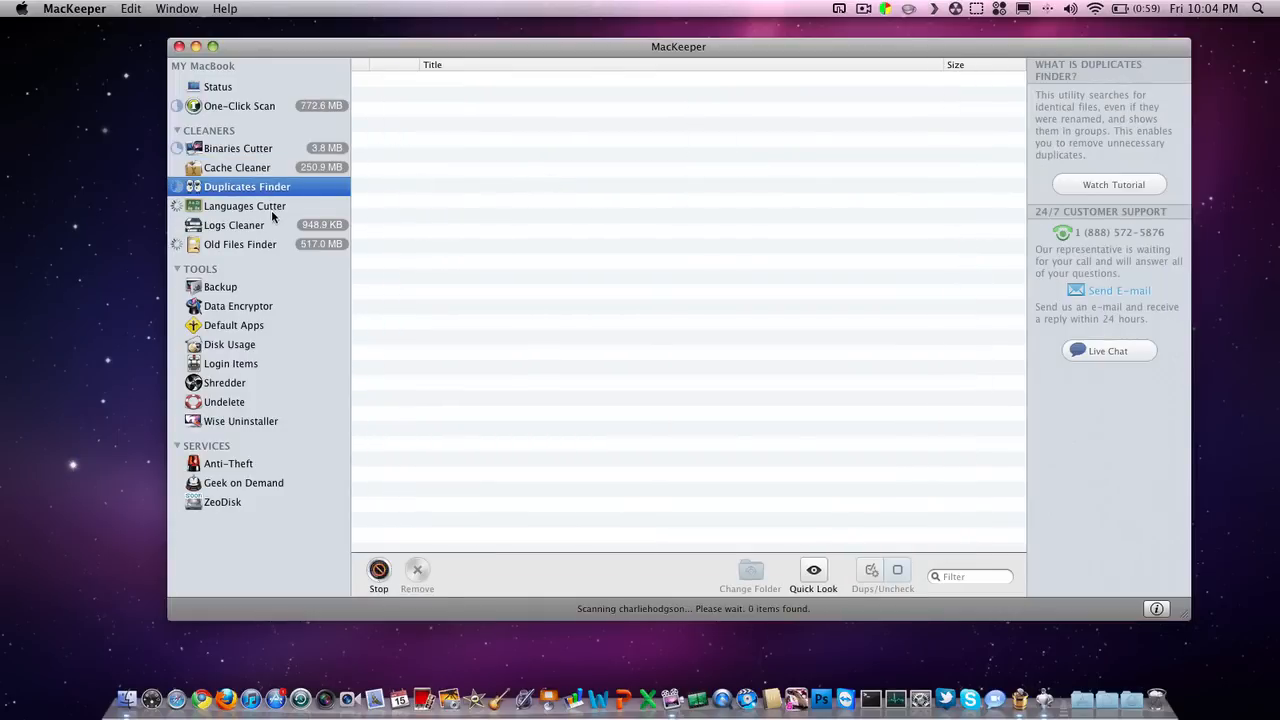
left_click(245, 205)
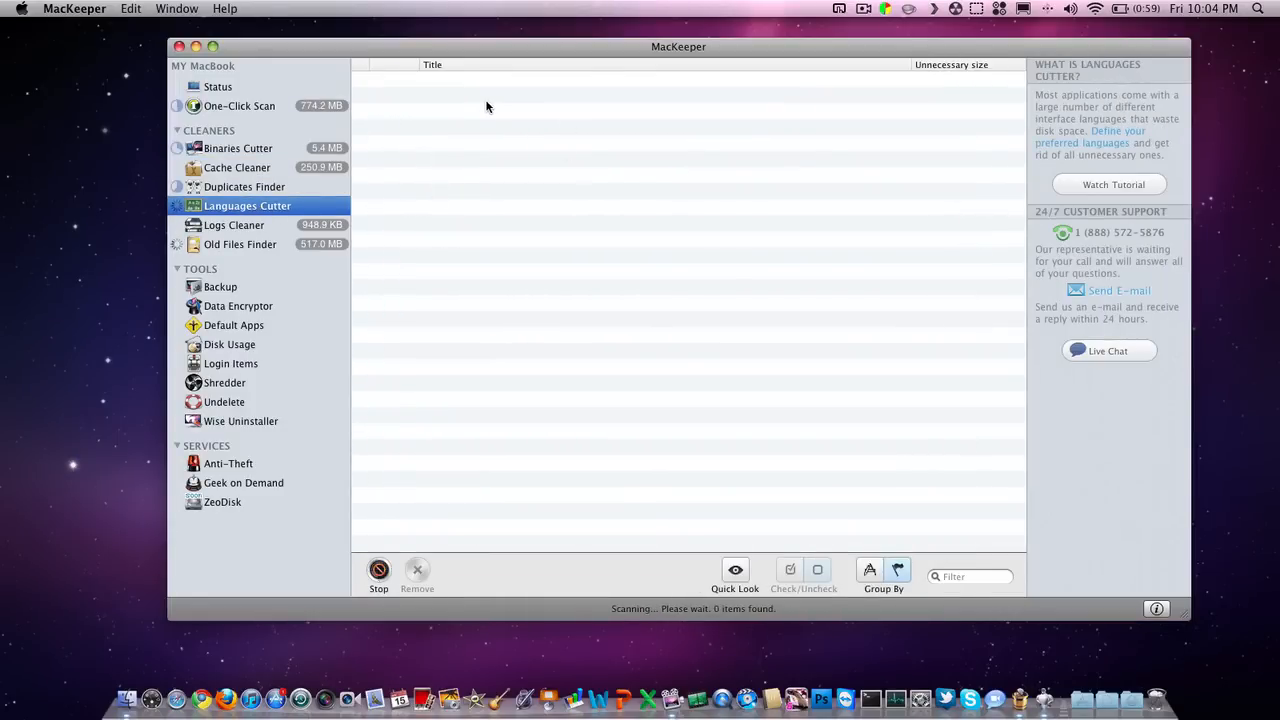
left_click(234, 225)
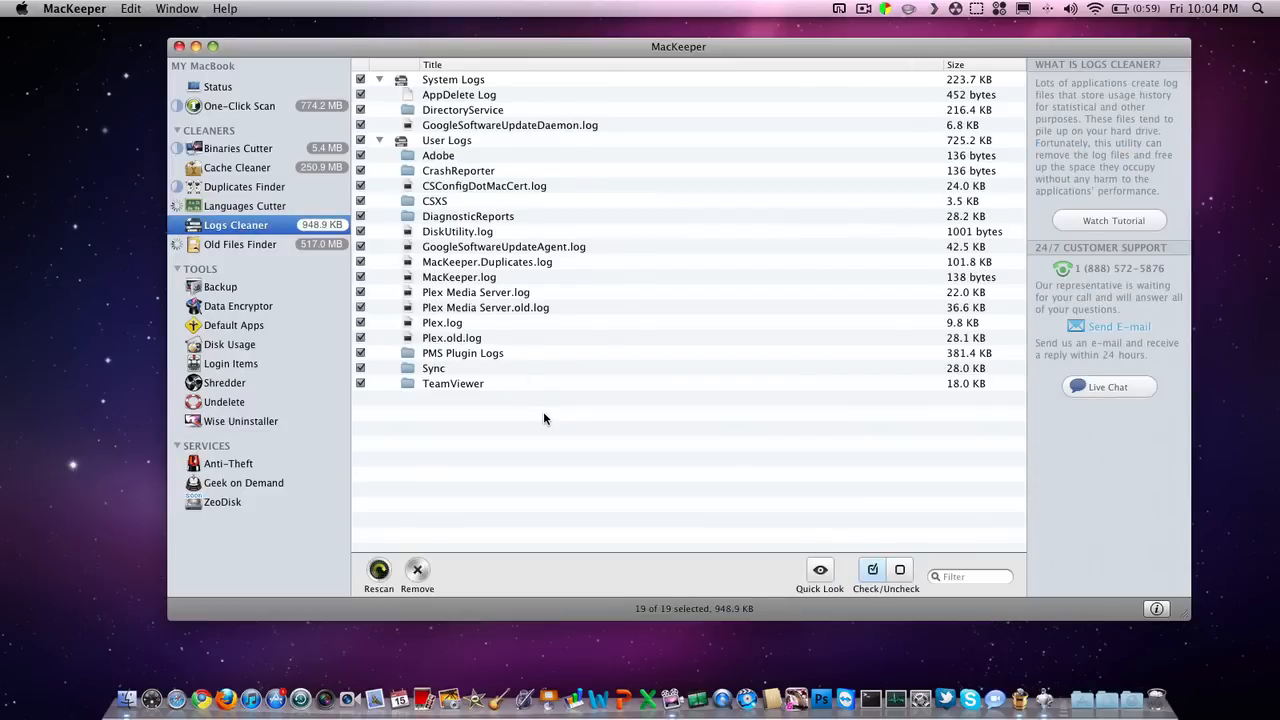
mouse_move(520, 278)
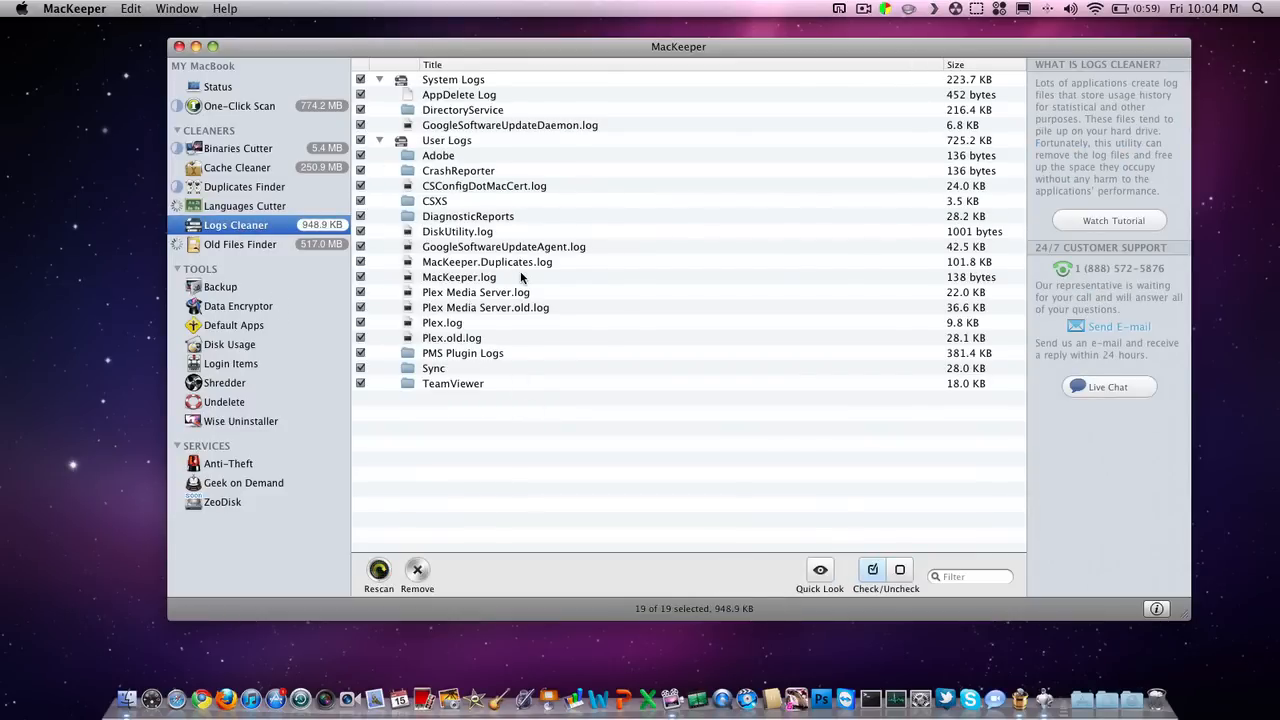
left_click(242, 244)
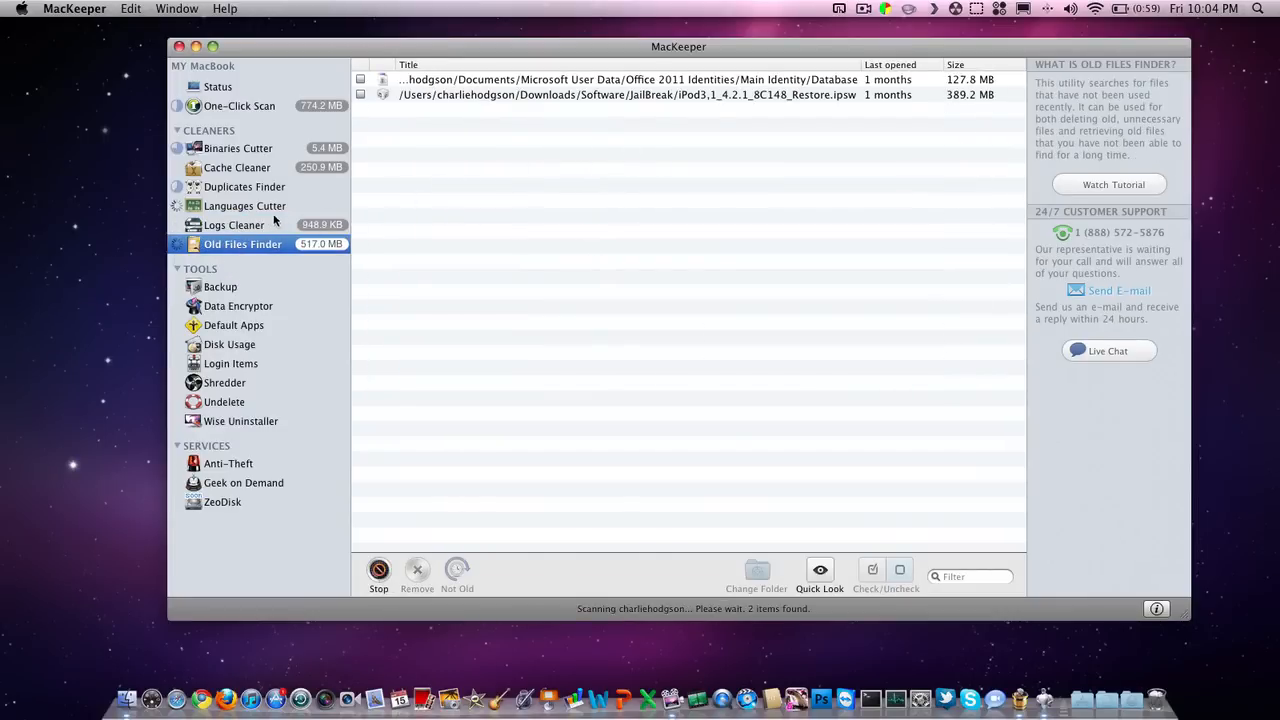
mouse_move(1022, 83)
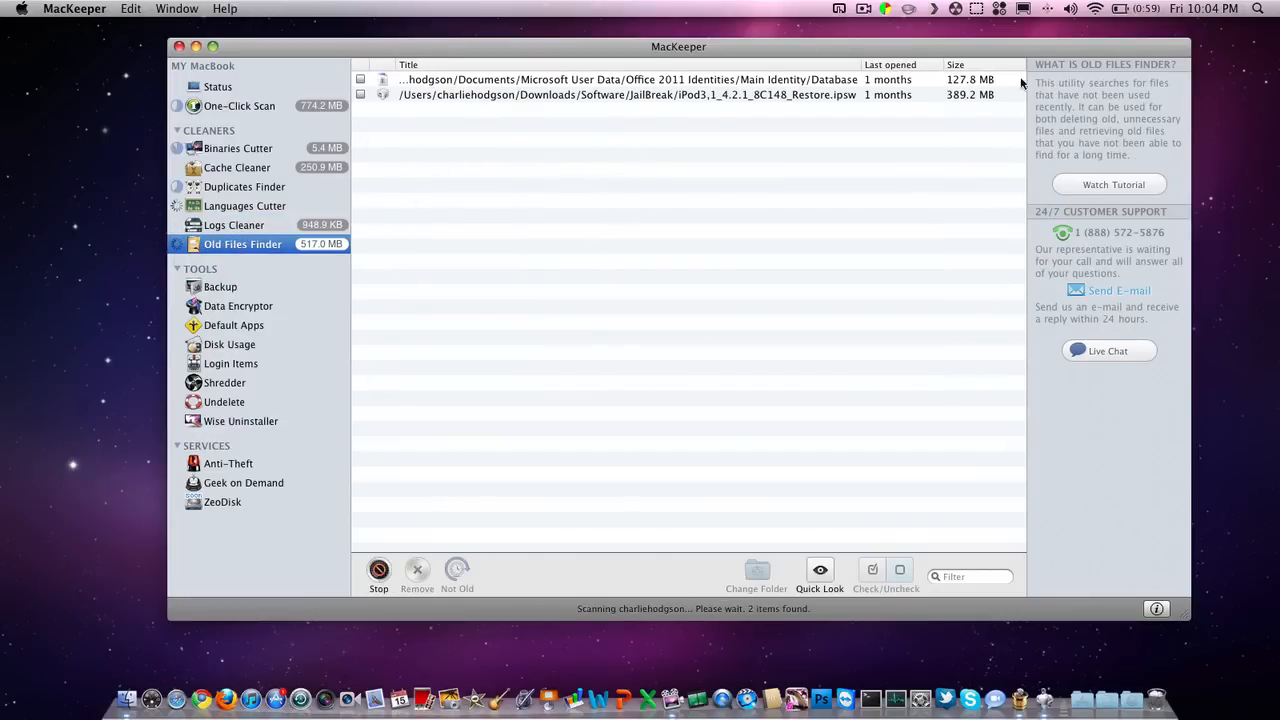
mouse_move(225, 342)
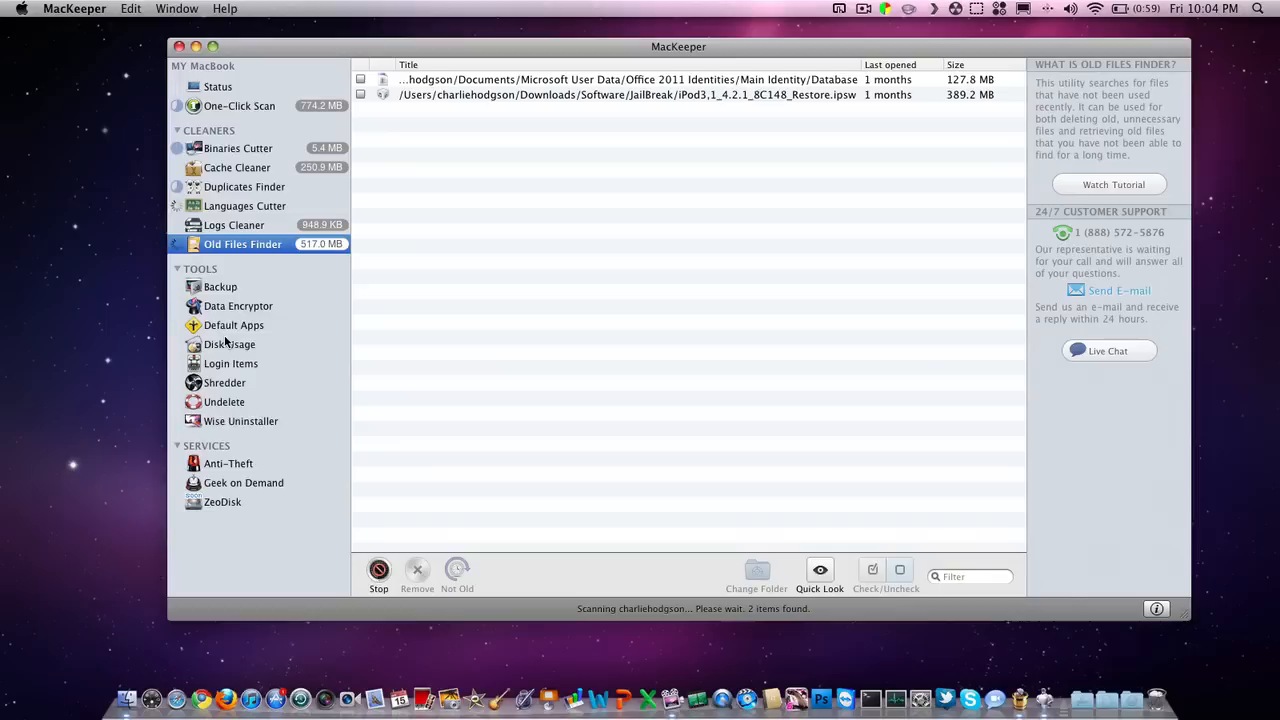
Browse the Backup, Data Encryptor, Disk Usage, Login Items and Shredder tools.
left_click(221, 287)
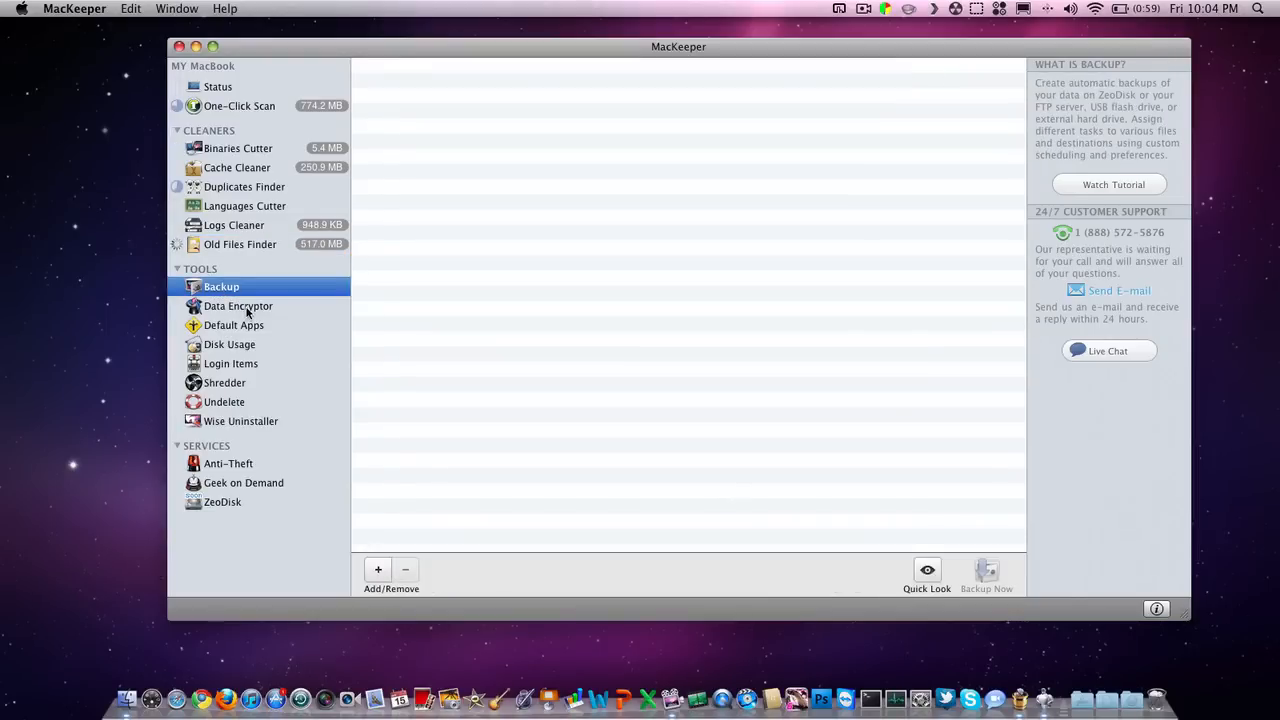
left_click(238, 306)
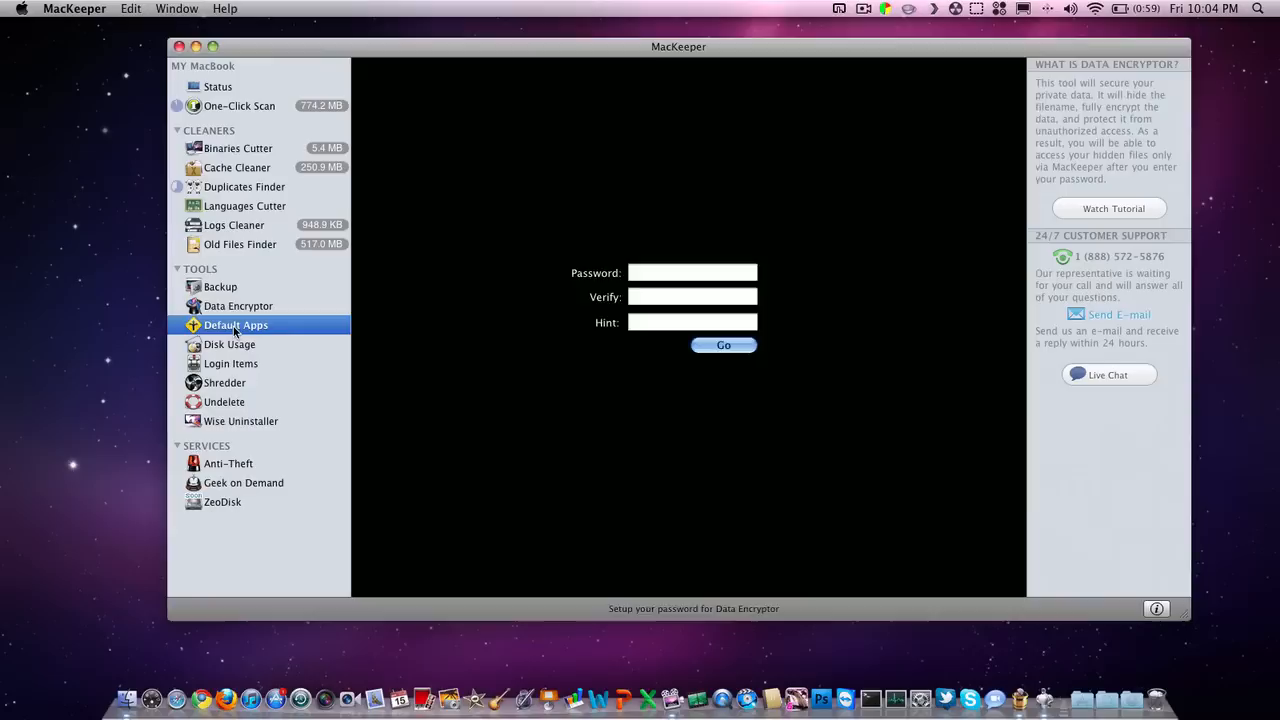
left_click(230, 344)
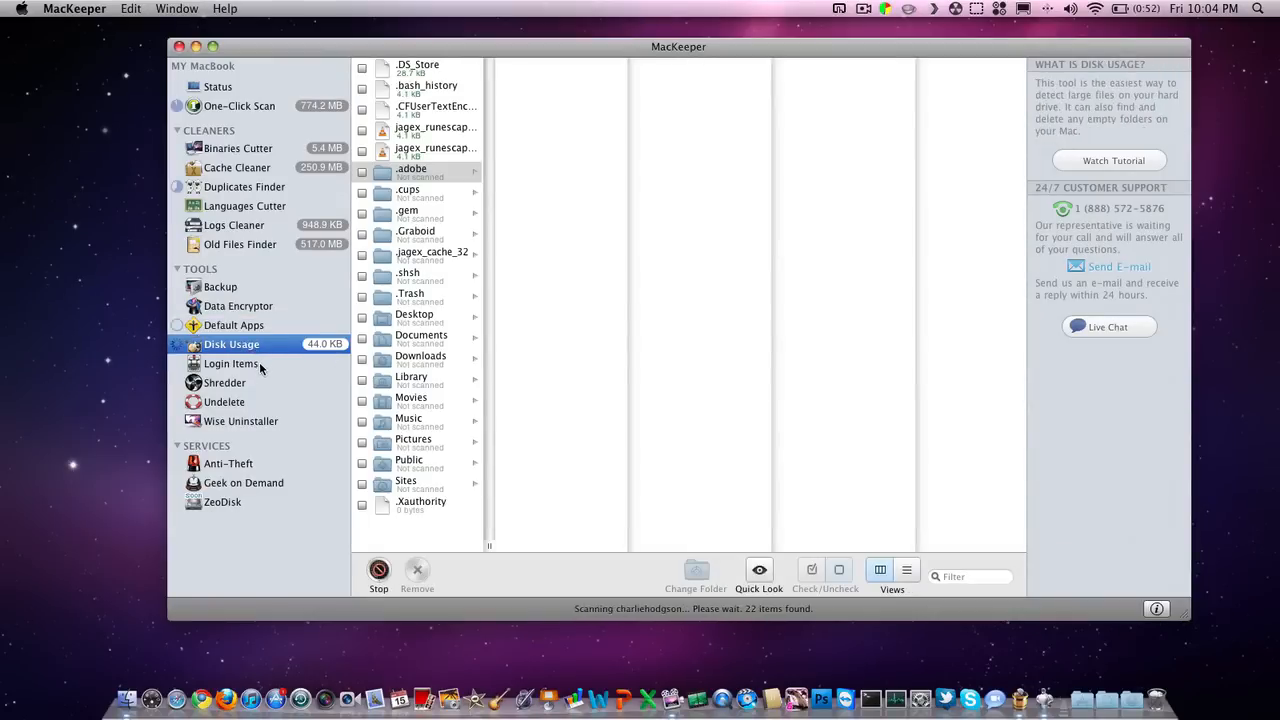
left_click(232, 363)
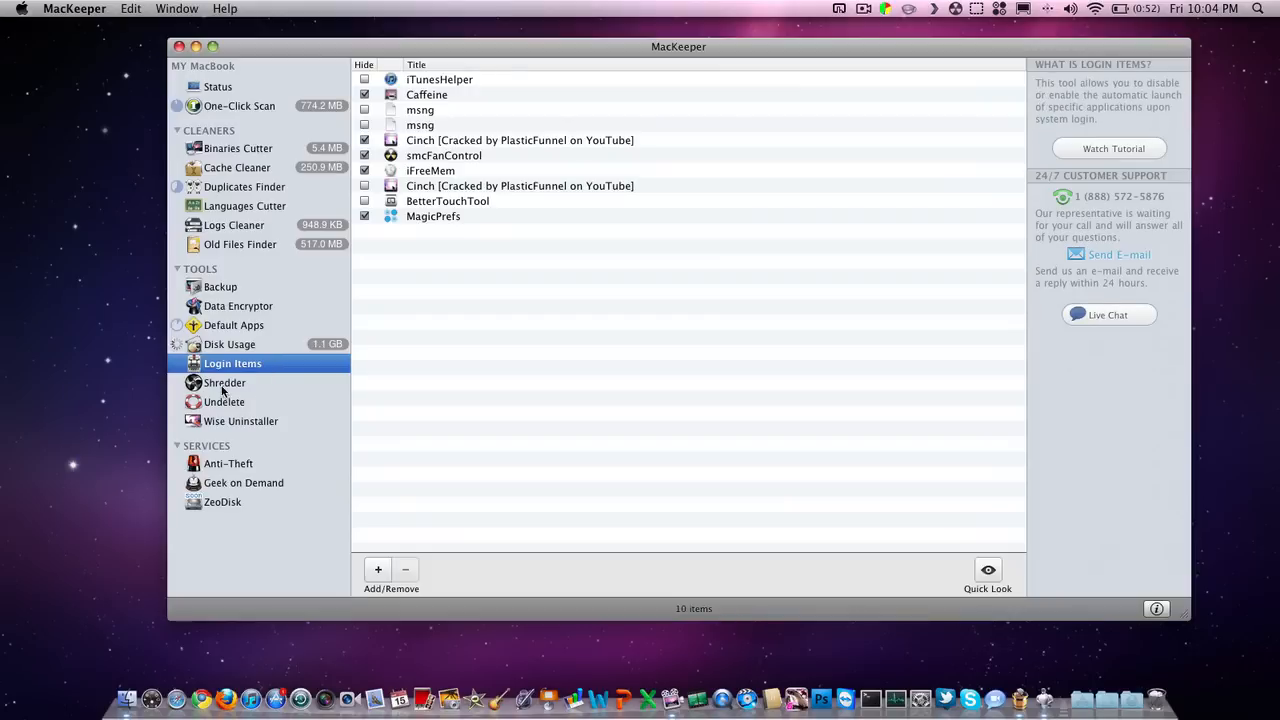
left_click(225, 382)
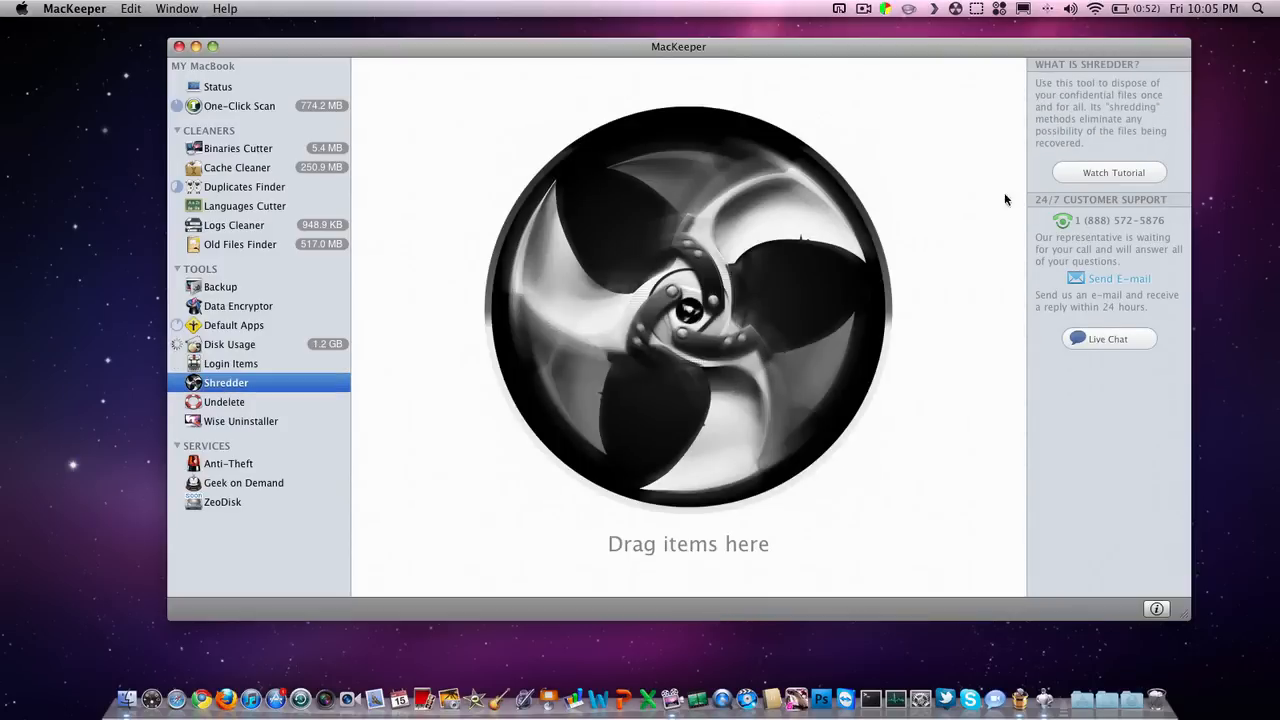
mouse_move(840, 147)
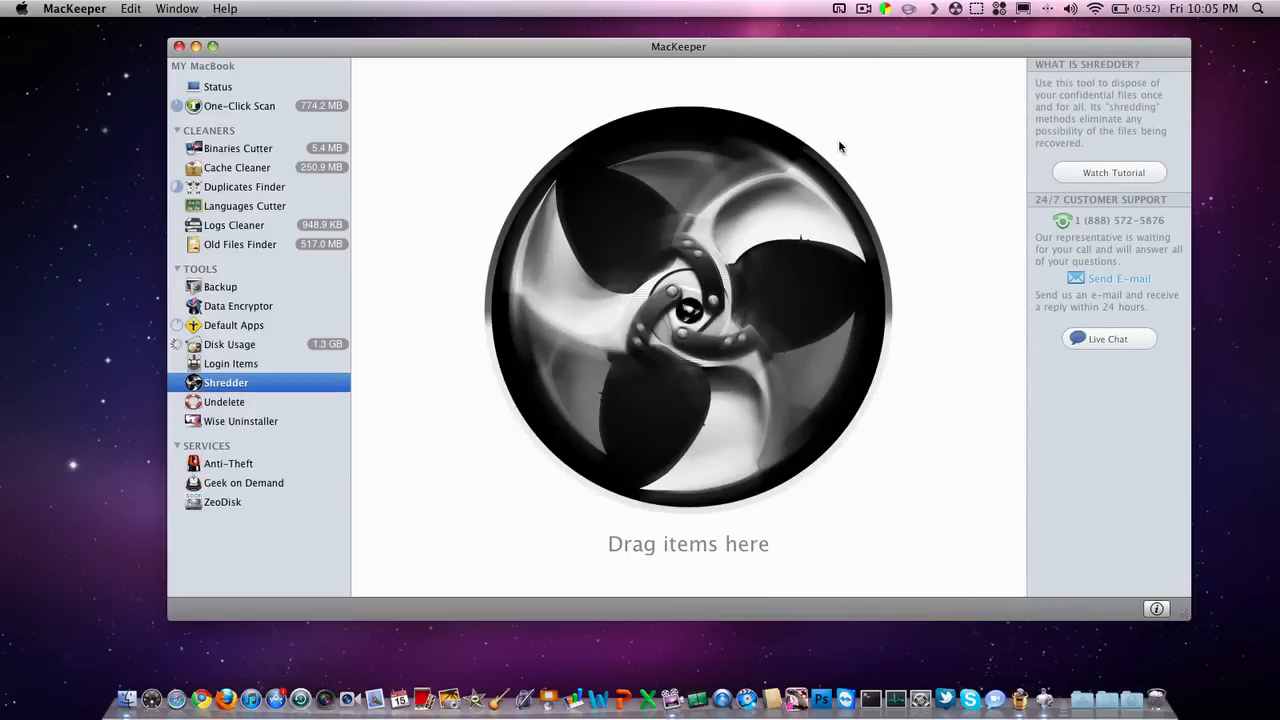
View Undelete, Wise Uninstaller, Anti-Theft and Geek on Demand, then quit MacKeeper.
left_click(225, 401)
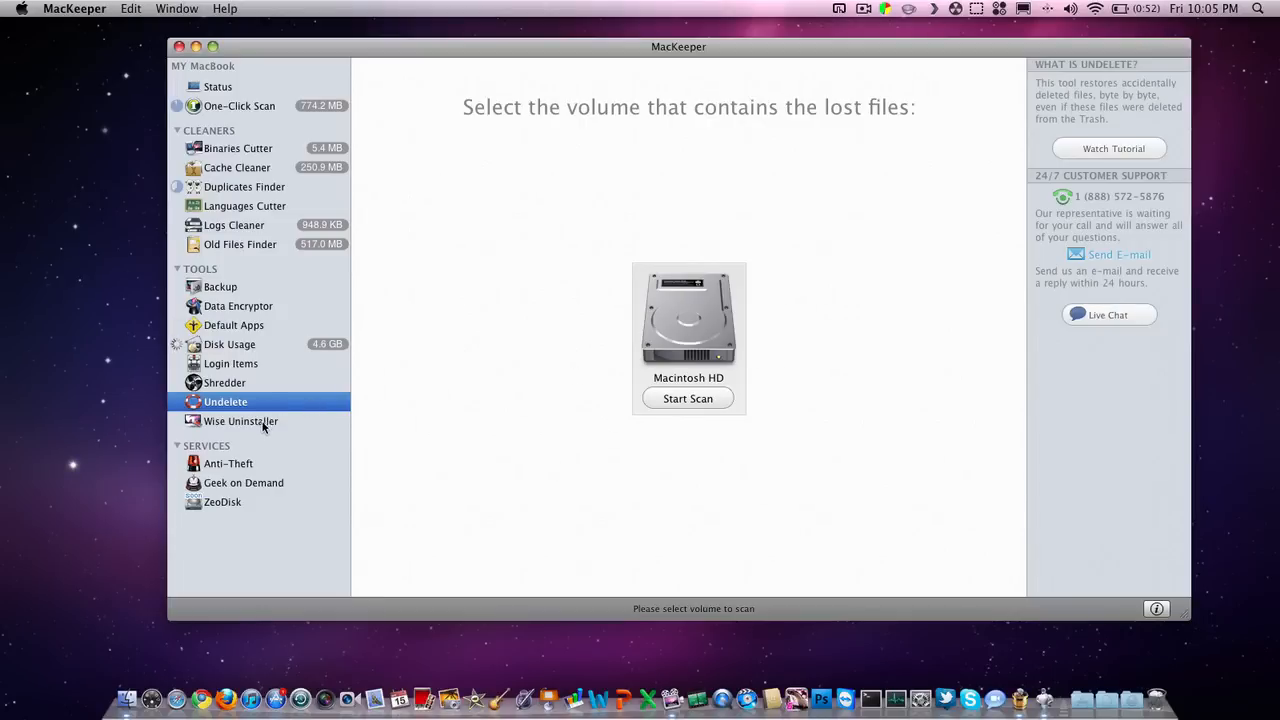
left_click(241, 421)
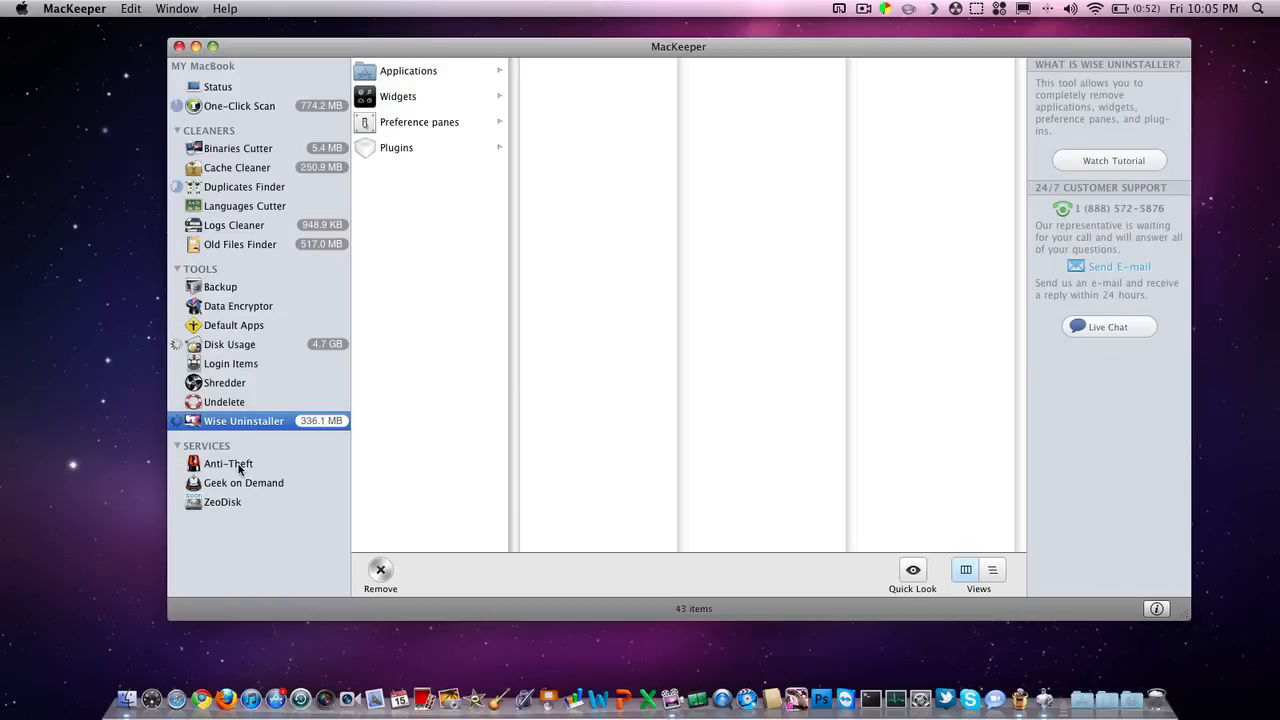
left_click(228, 463)
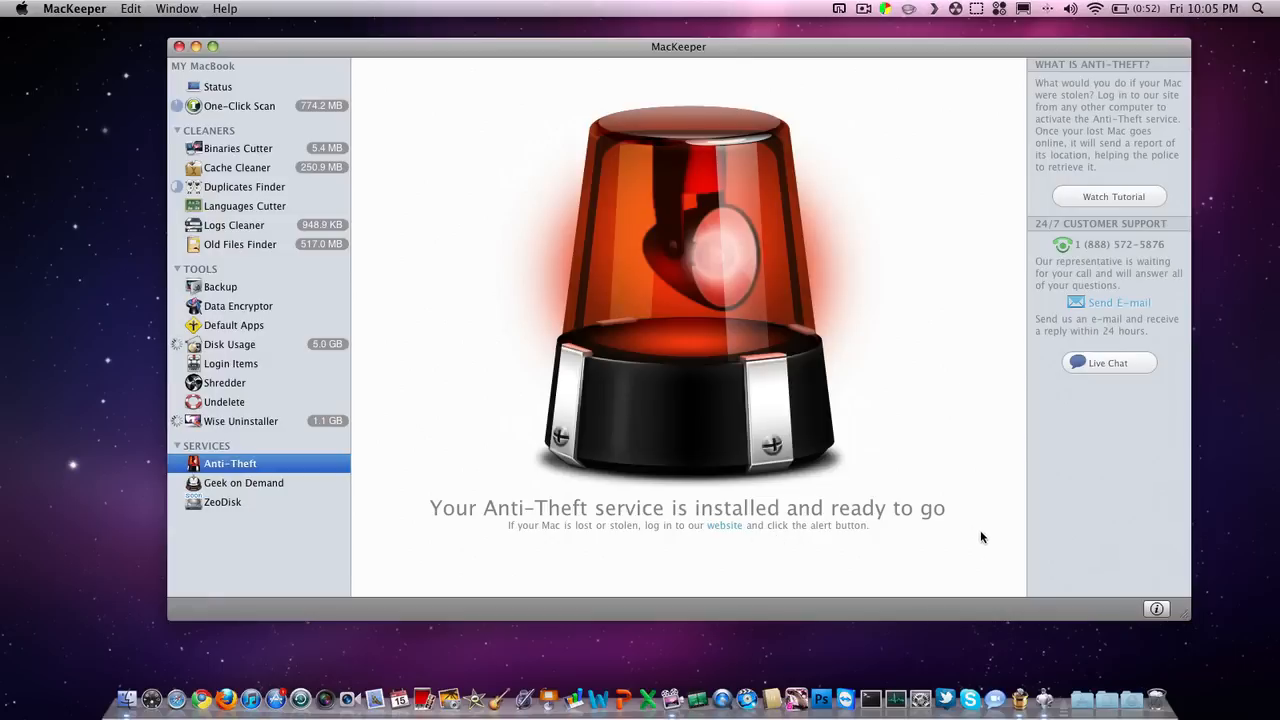
mouse_move(962, 551)
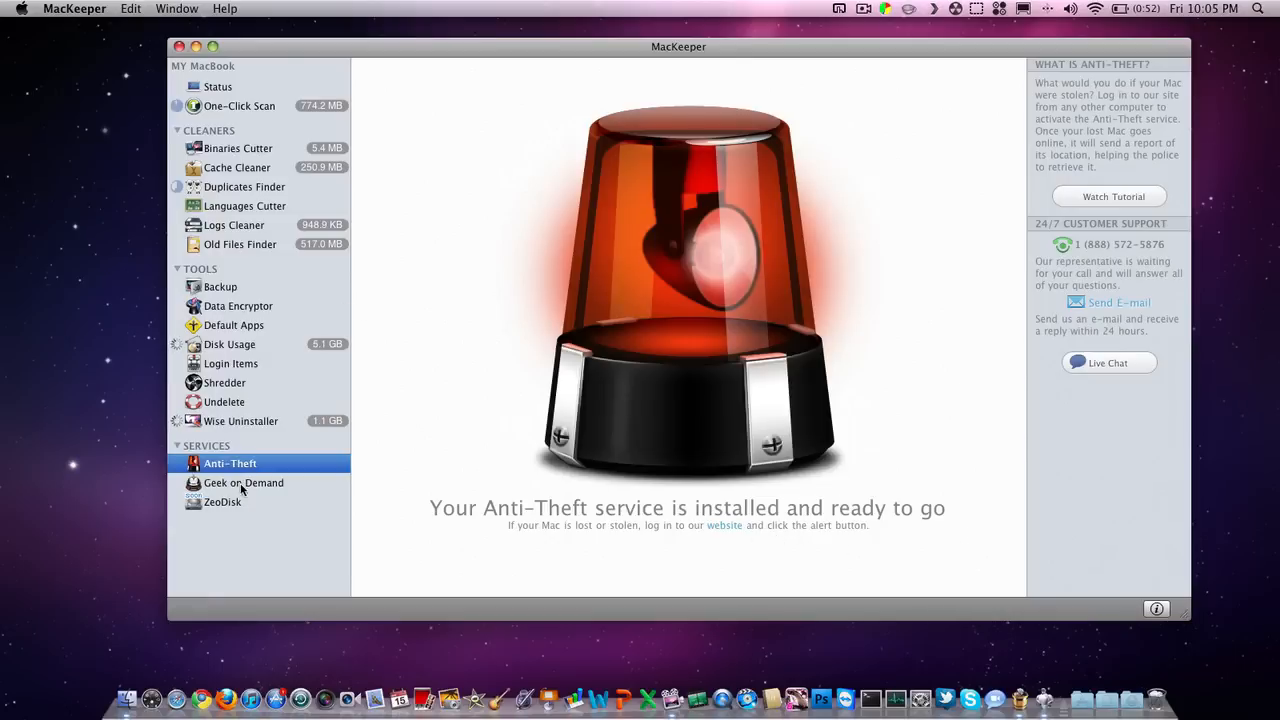
left_click(244, 482)
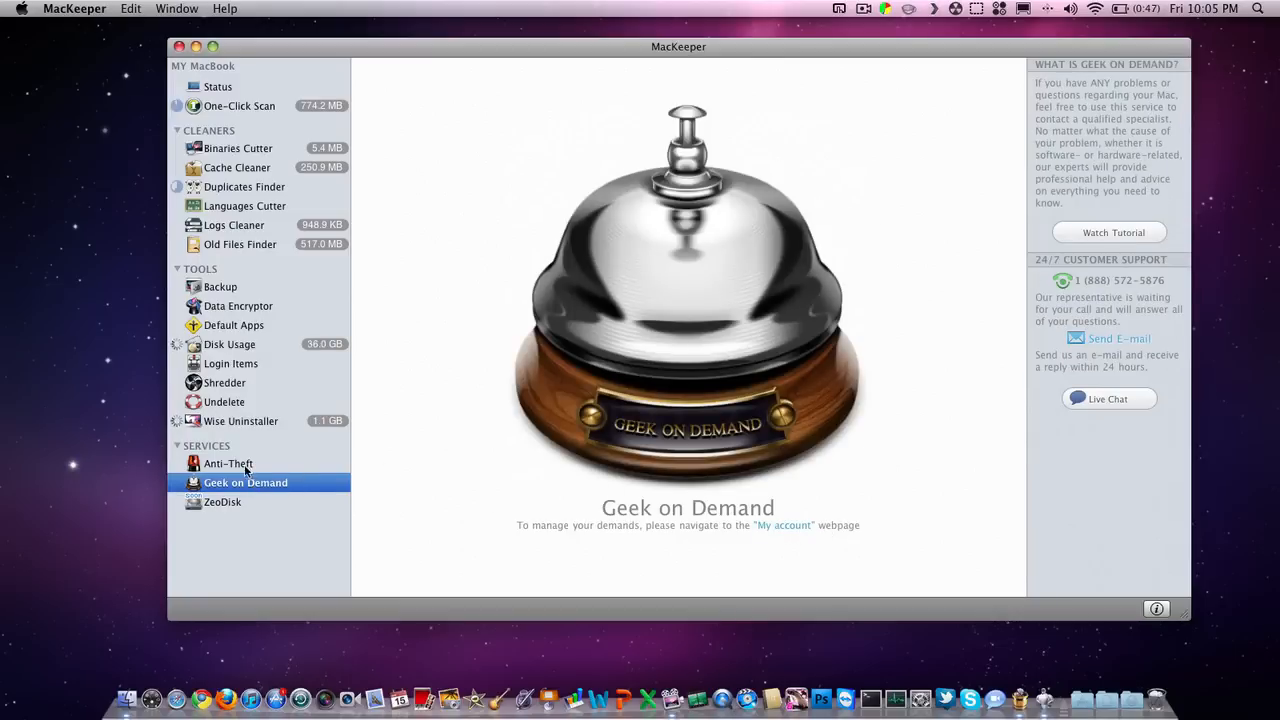
left_click(222, 501)
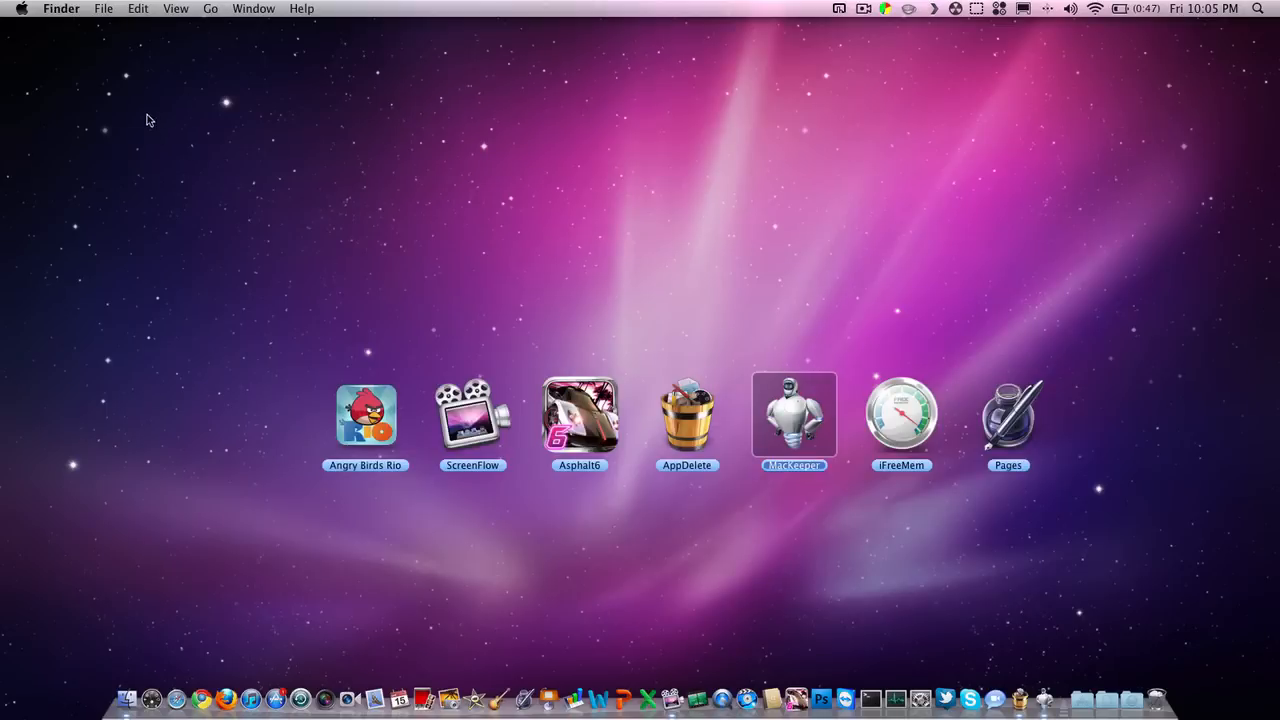
right_click(1043, 698)
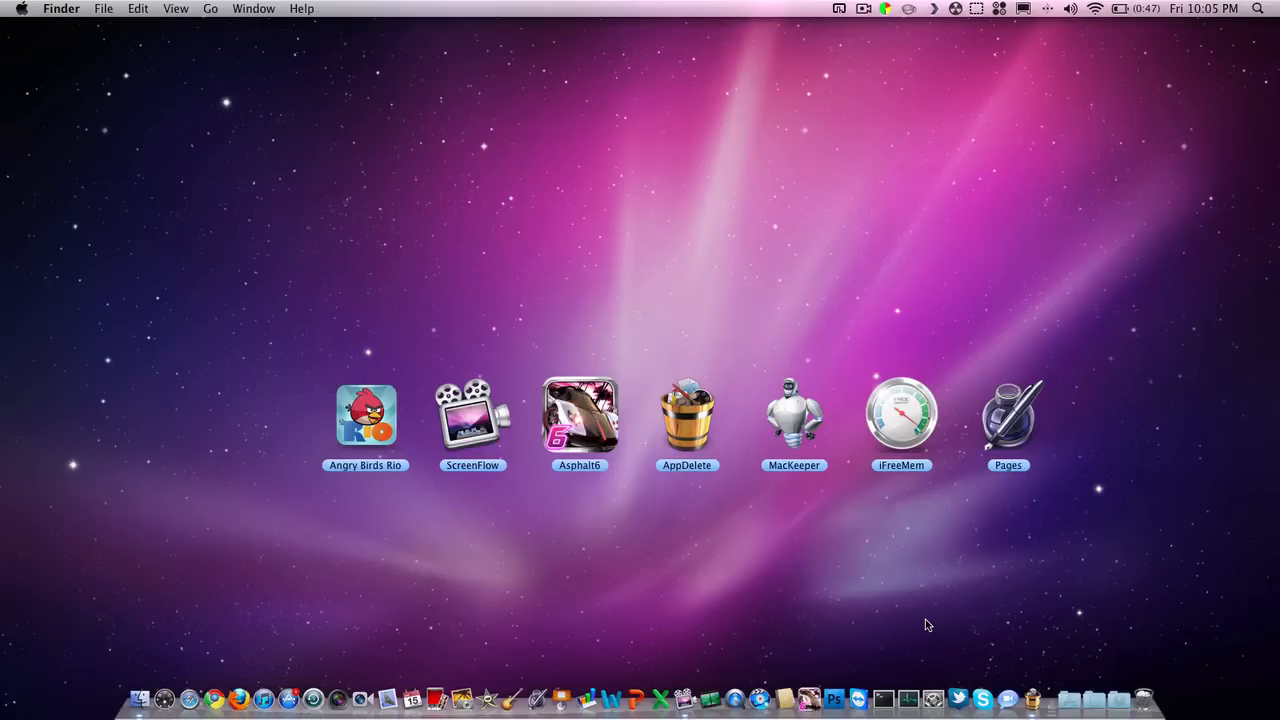
mouse_move(828, 363)
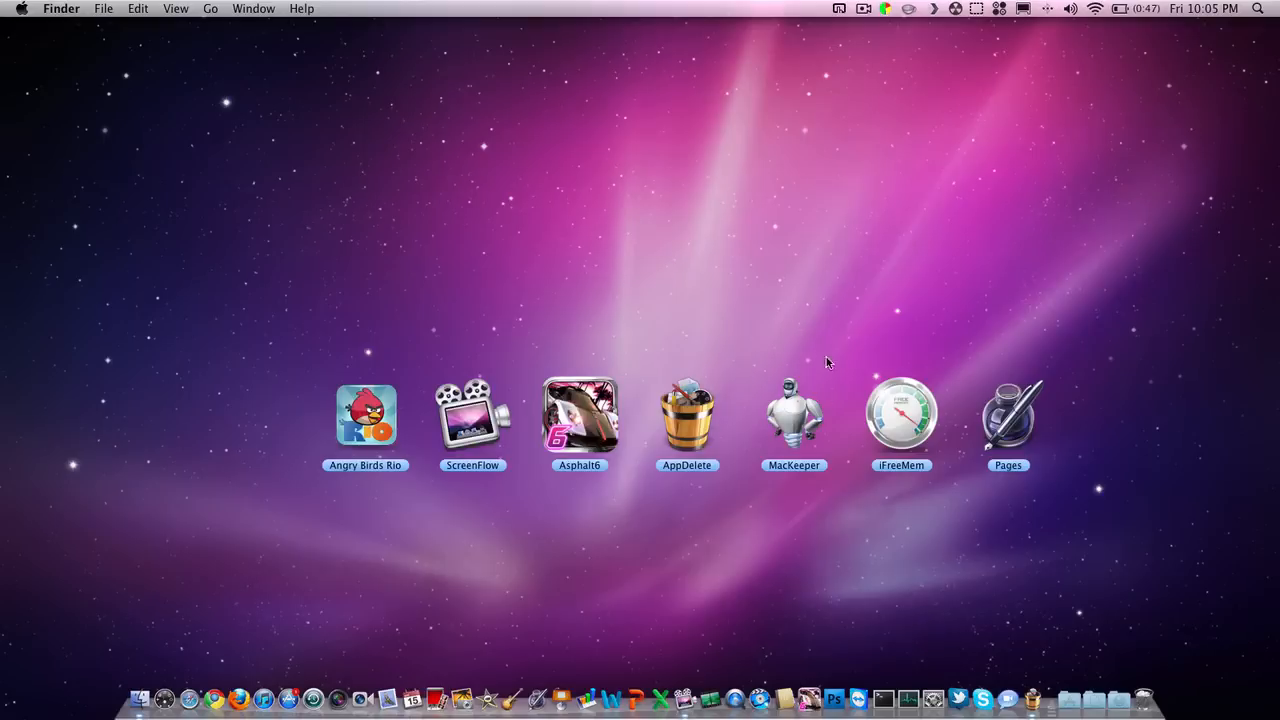
mouse_move(878, 336)
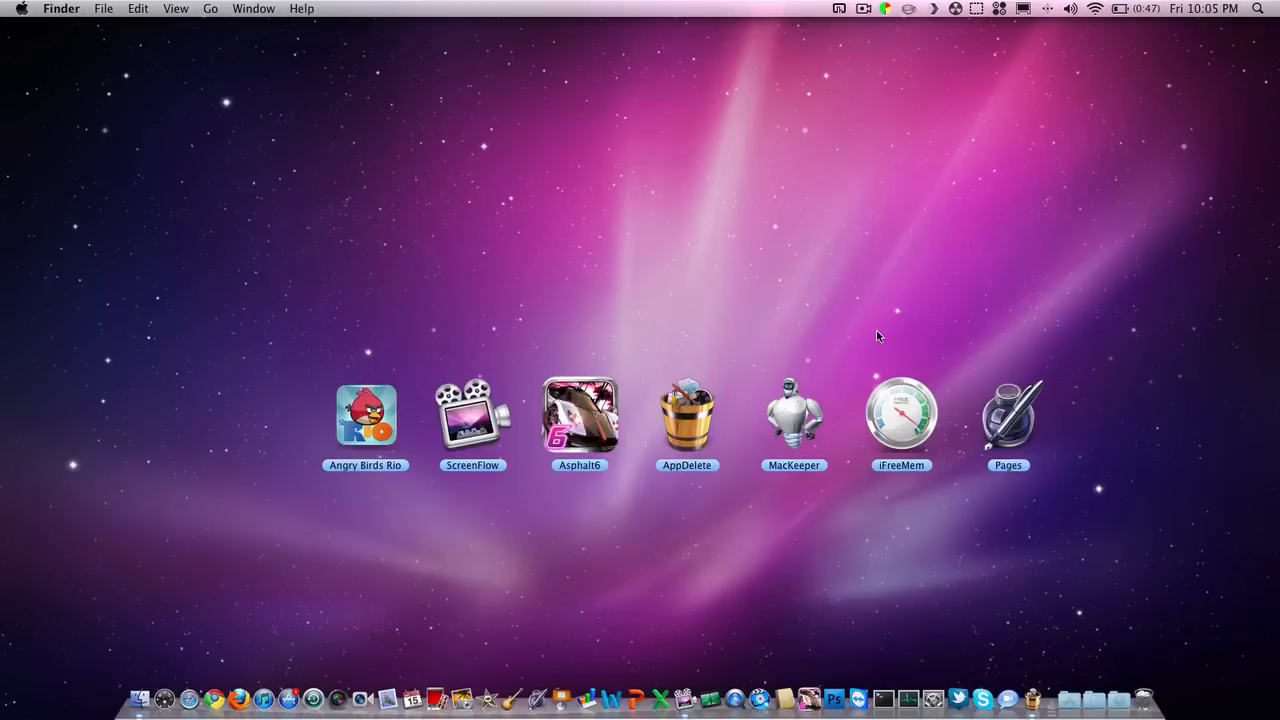
mouse_move(901, 421)
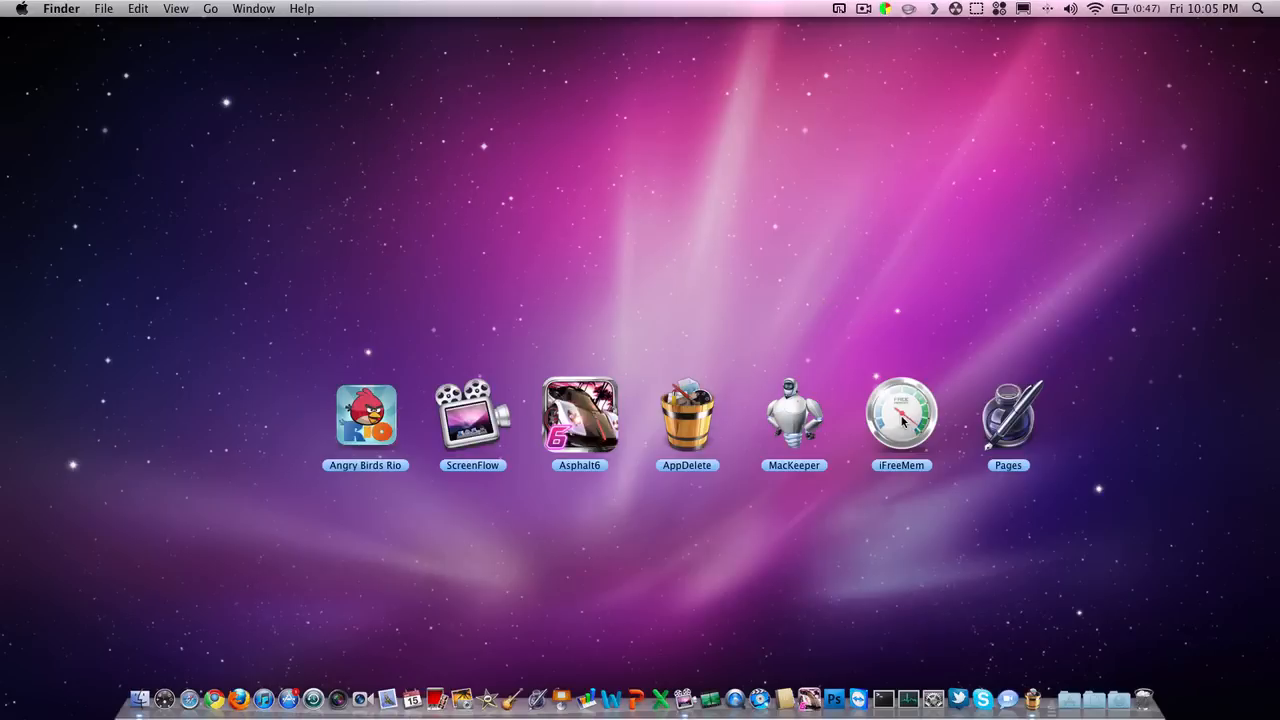
mouse_move(930, 301)
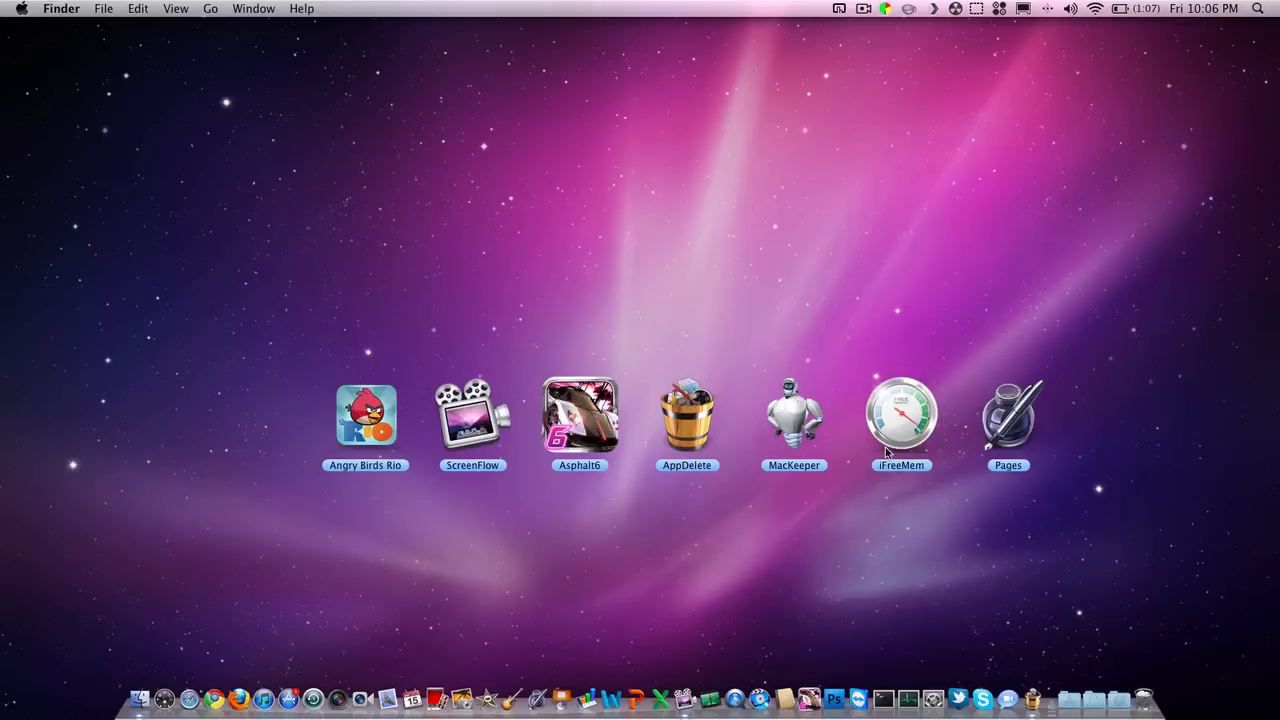
mouse_move(920, 345)
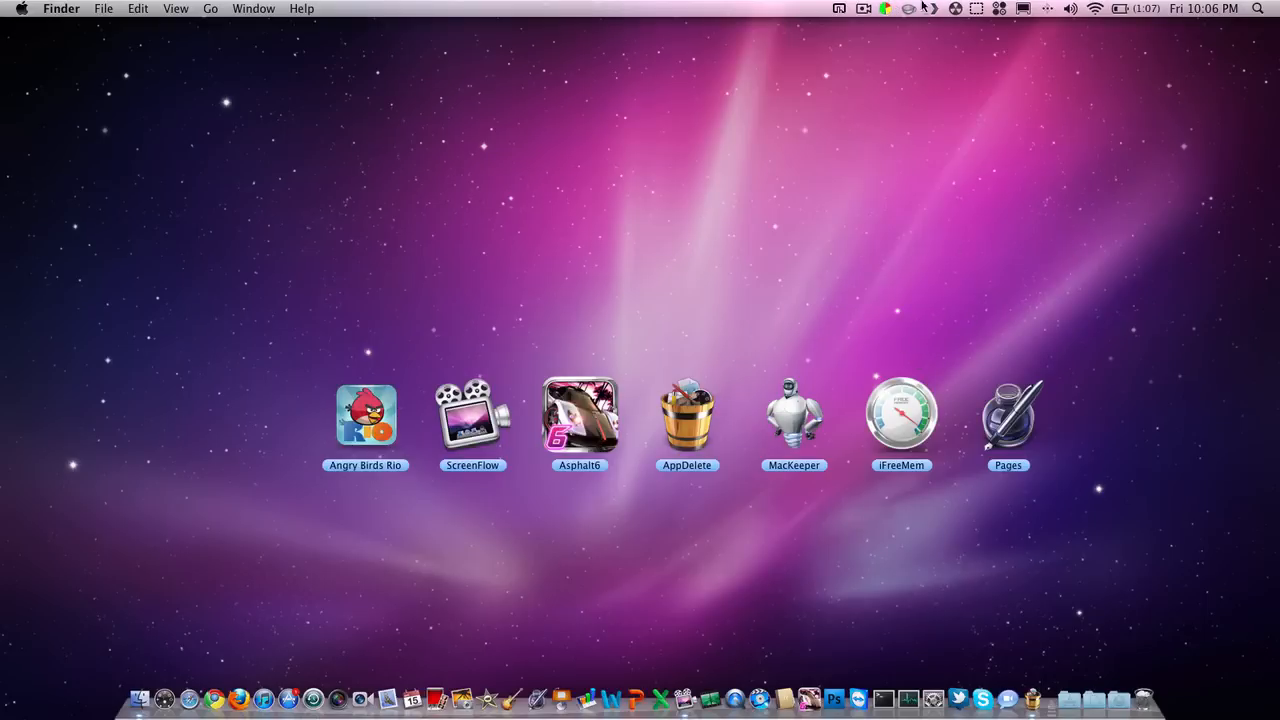
mouse_move(867, 328)
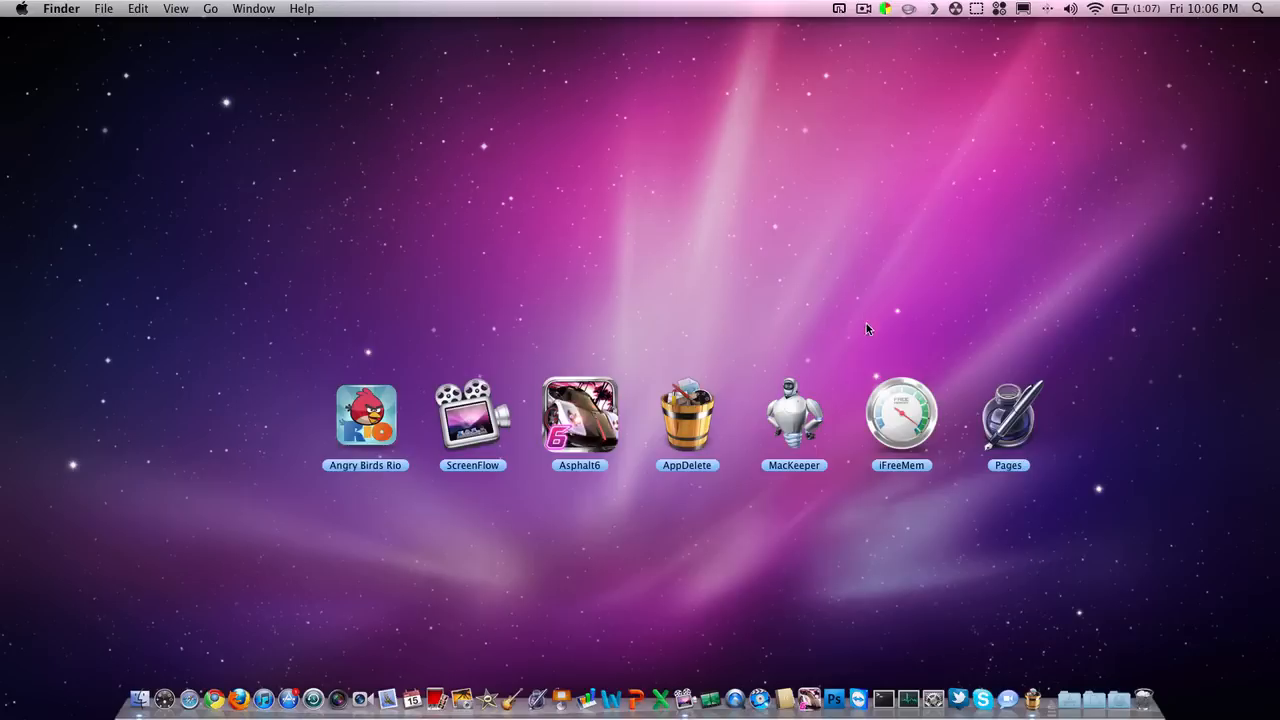
mouse_move(875, 346)
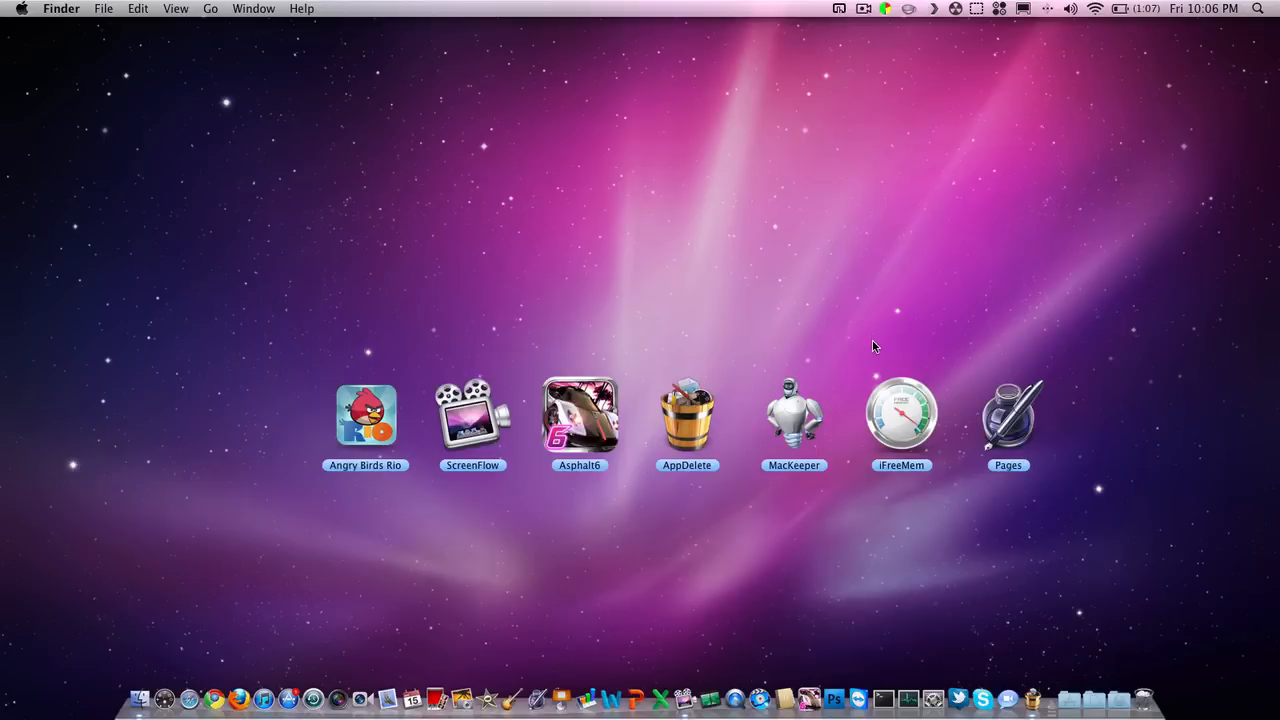
mouse_move(870, 350)
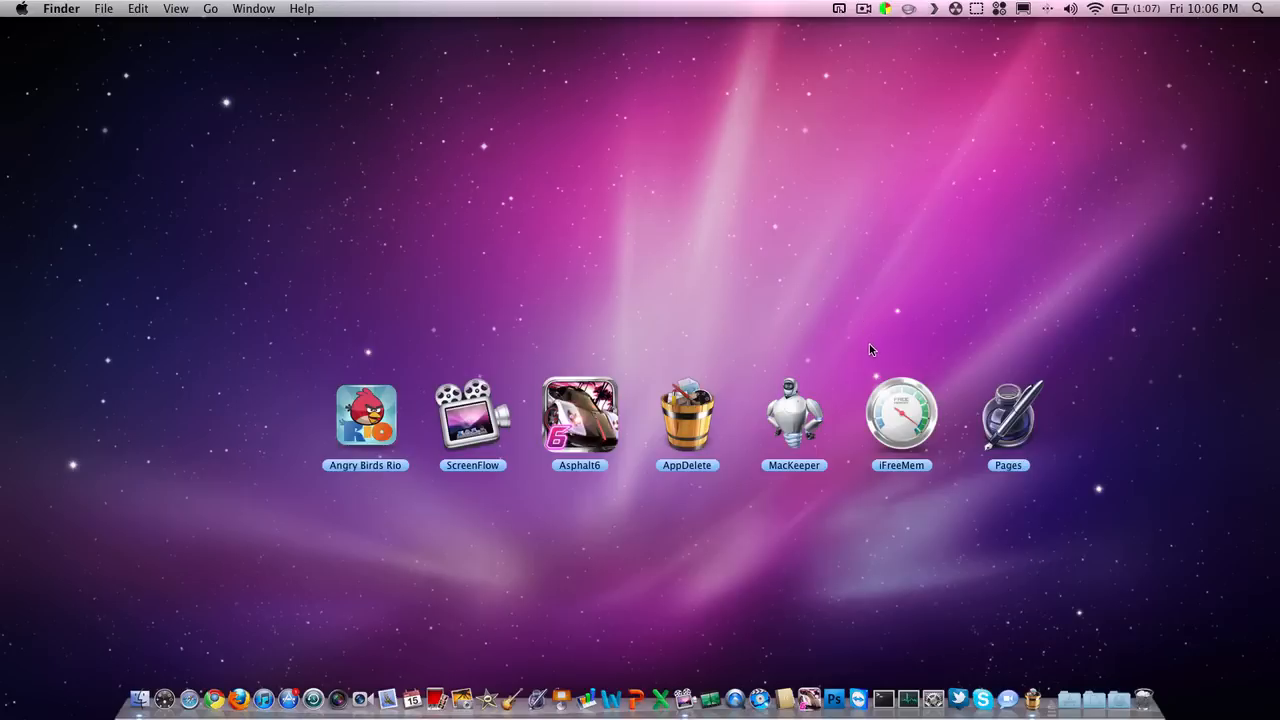
mouse_move(835, 341)
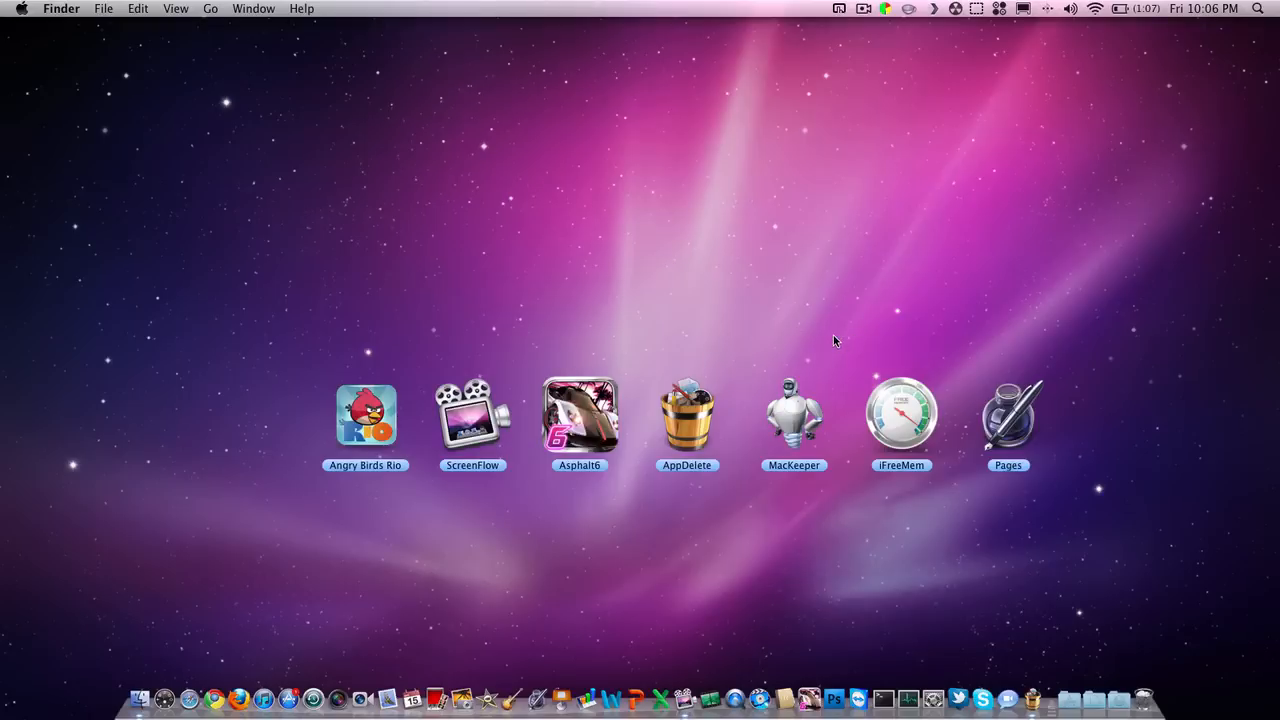
mouse_move(879, 339)
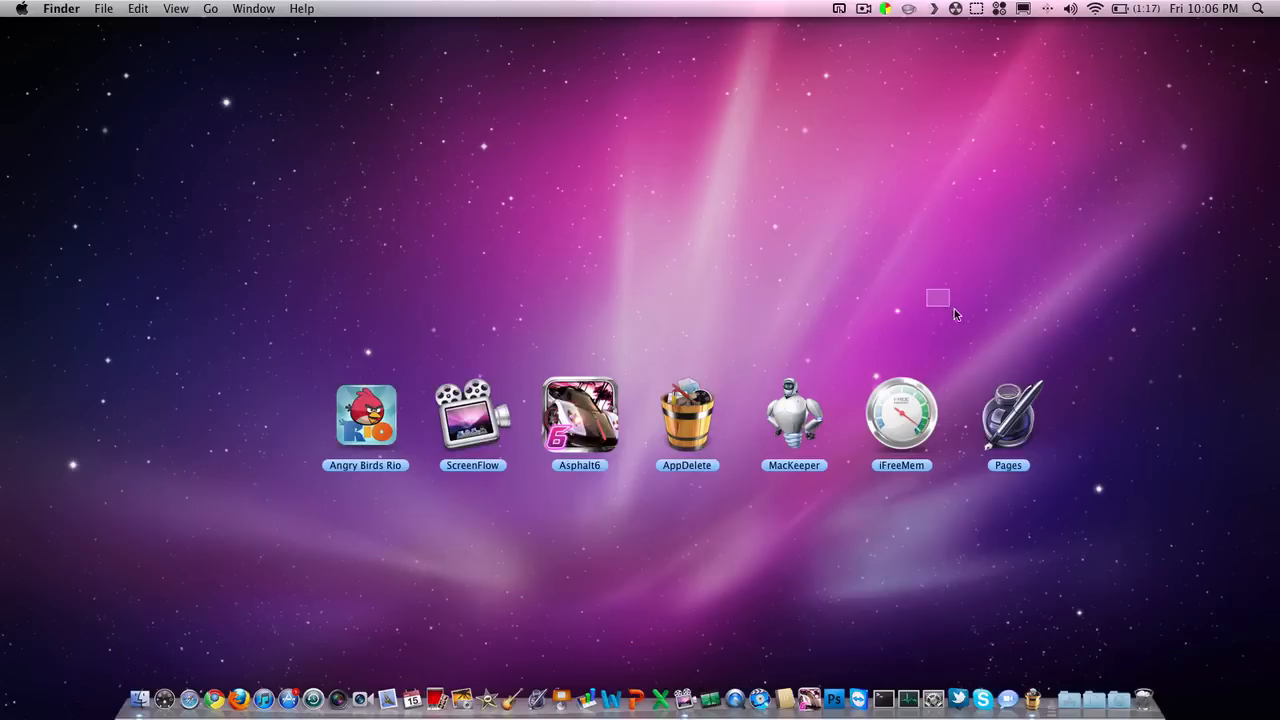
Launch Pages from its icon in the desktop row.
left_click(1008, 415)
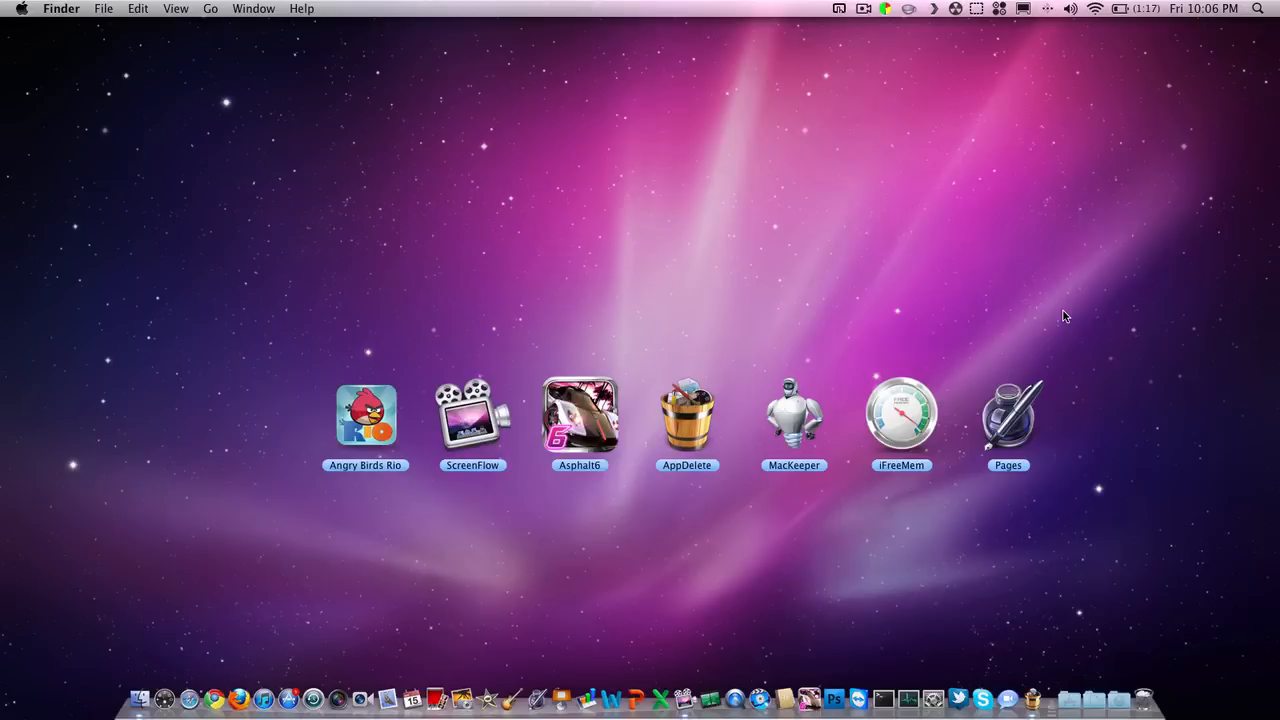
left_click(1008, 414)
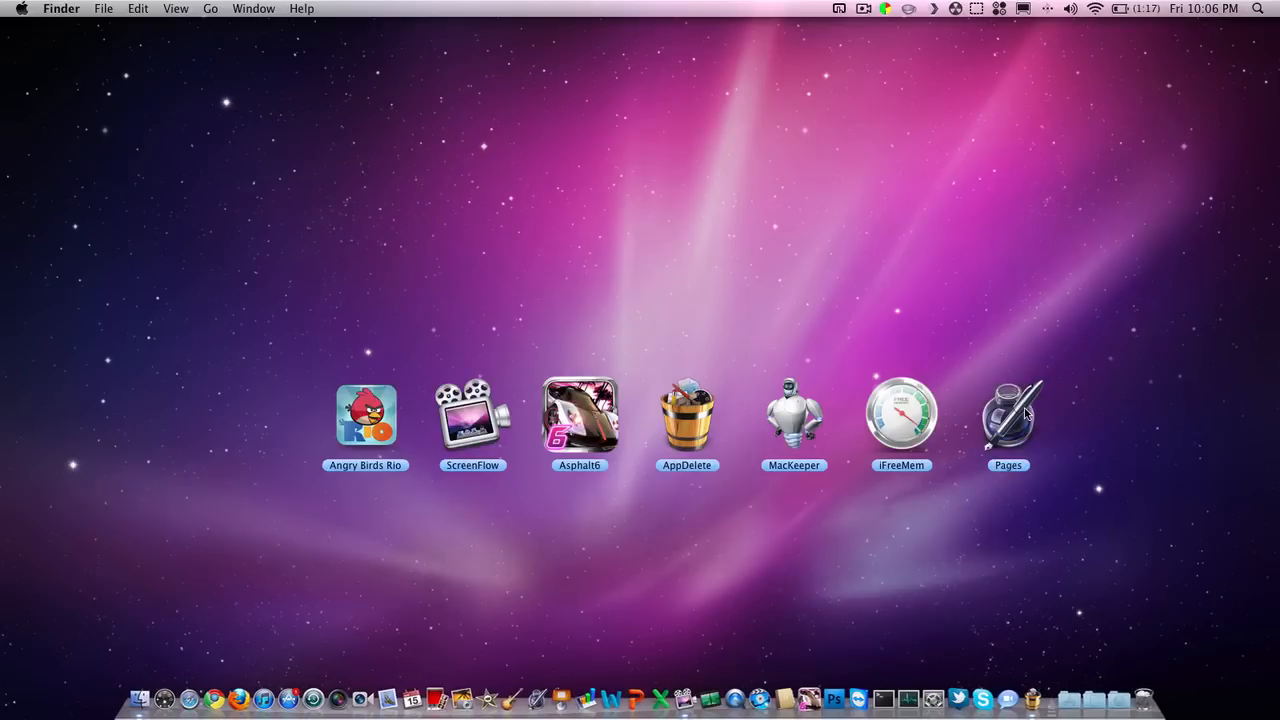
left_click(1008, 415)
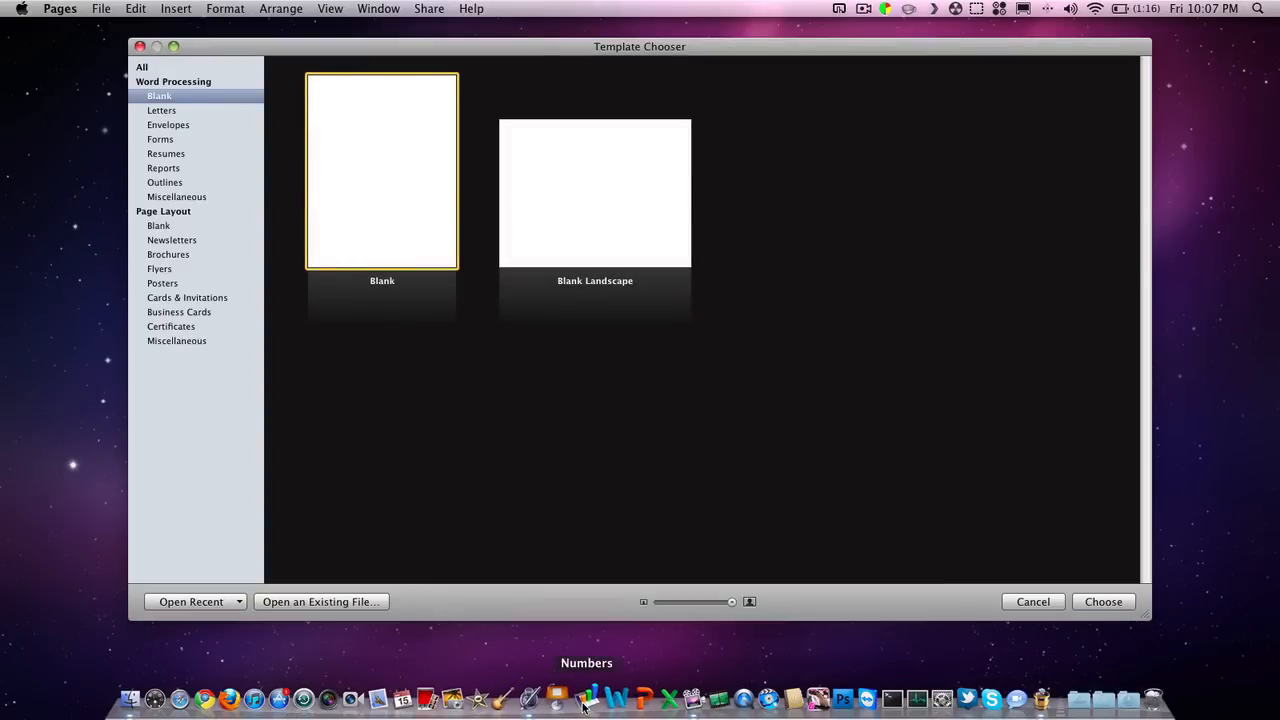
mouse_move(630, 508)
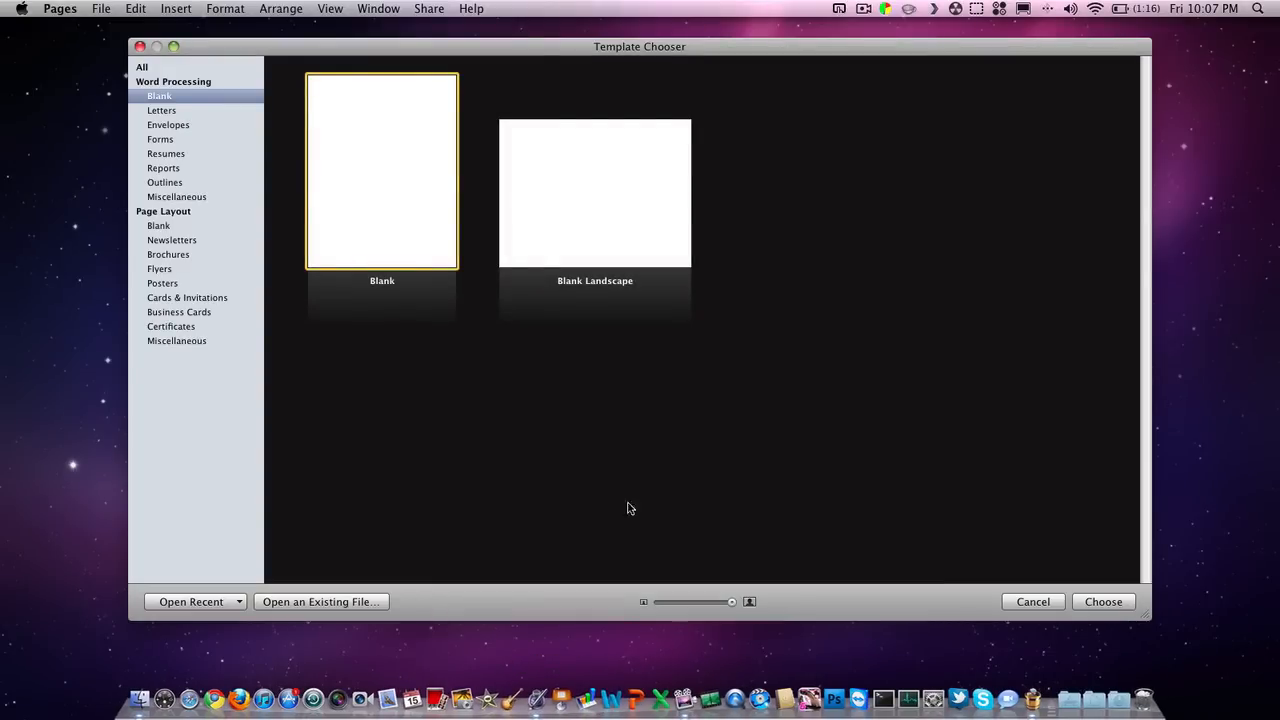
Create a new document from the Blank word-processing template.
left_click(1103, 601)
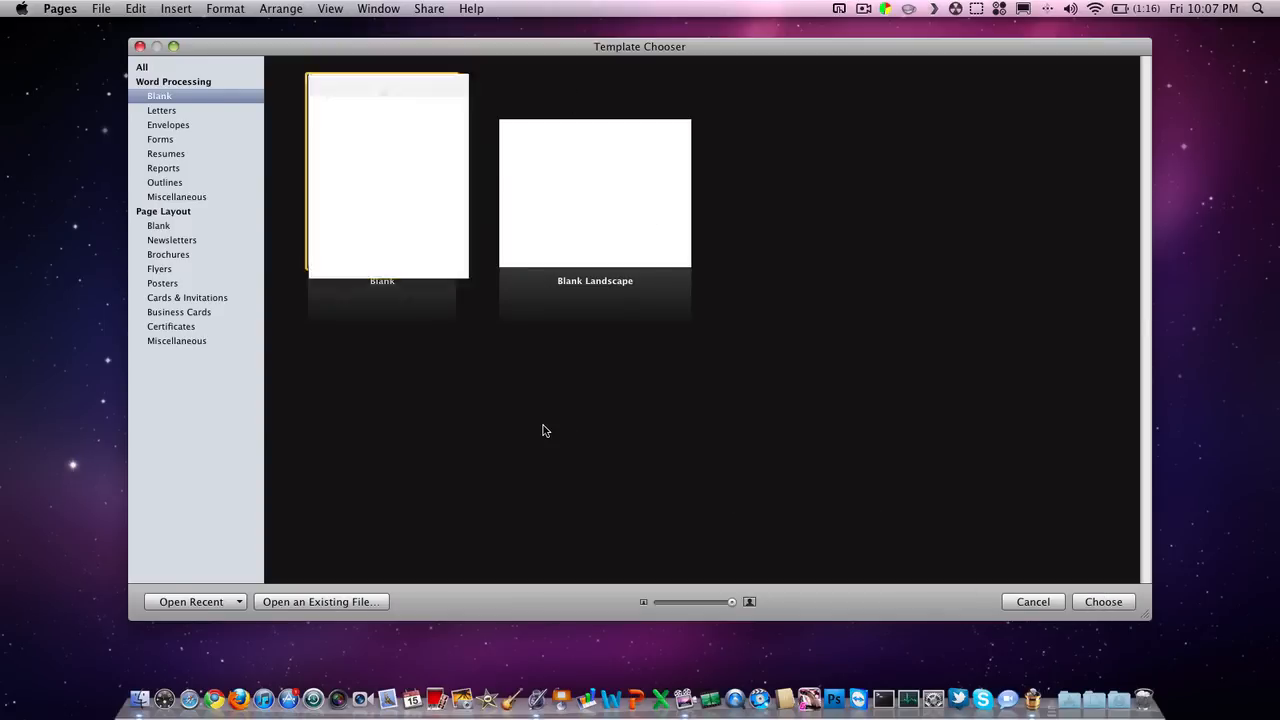
left_click(1103, 601)
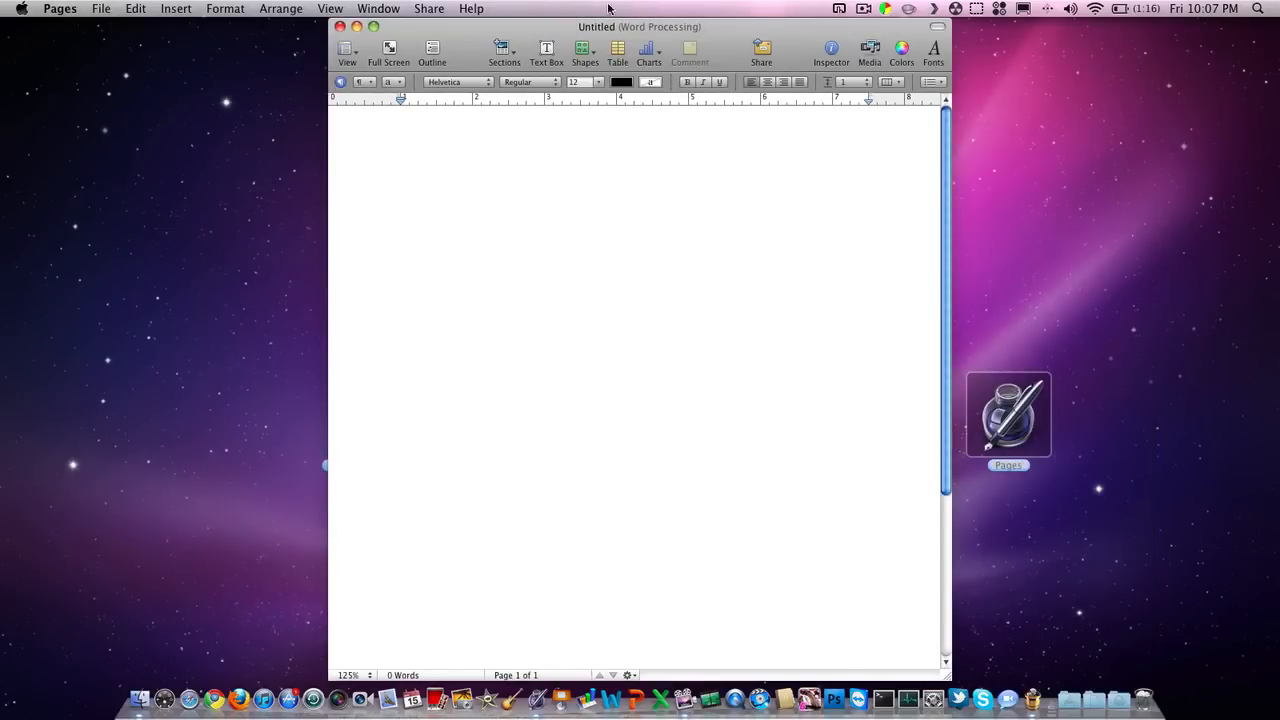
mouse_move(527, 98)
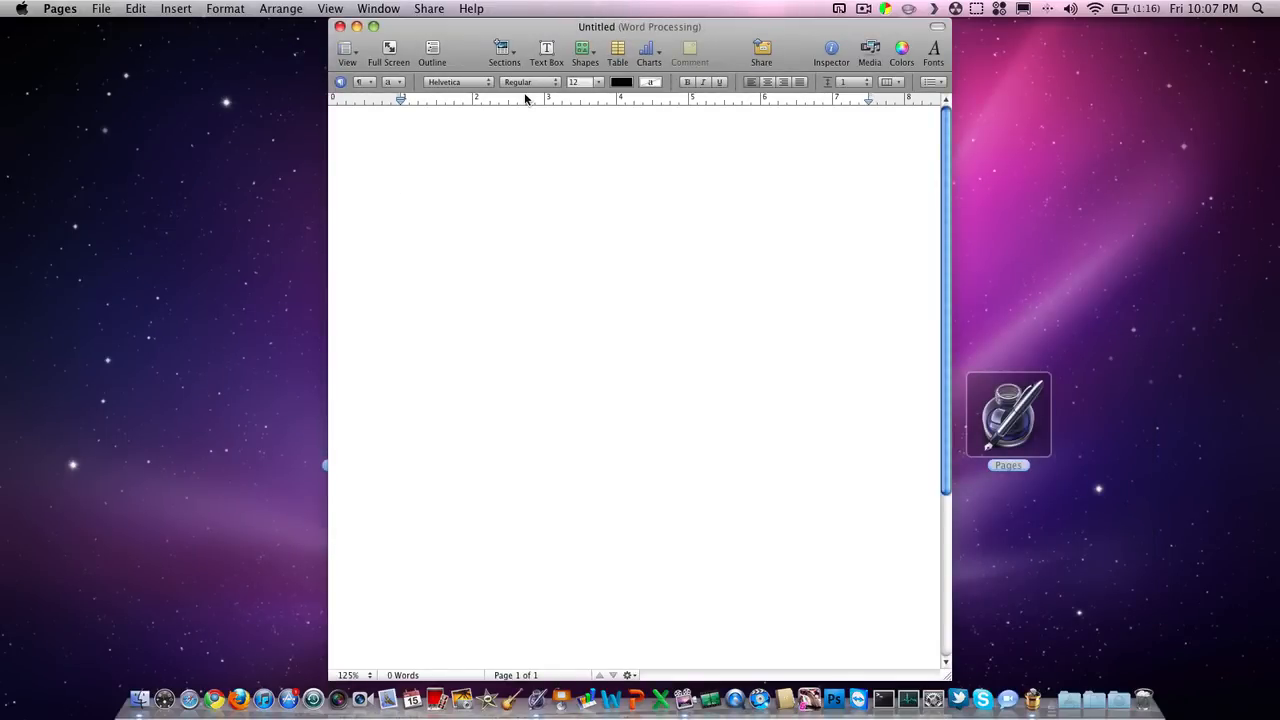
Type 'hello yo' at the top of the blank page.
left_click(400, 184)
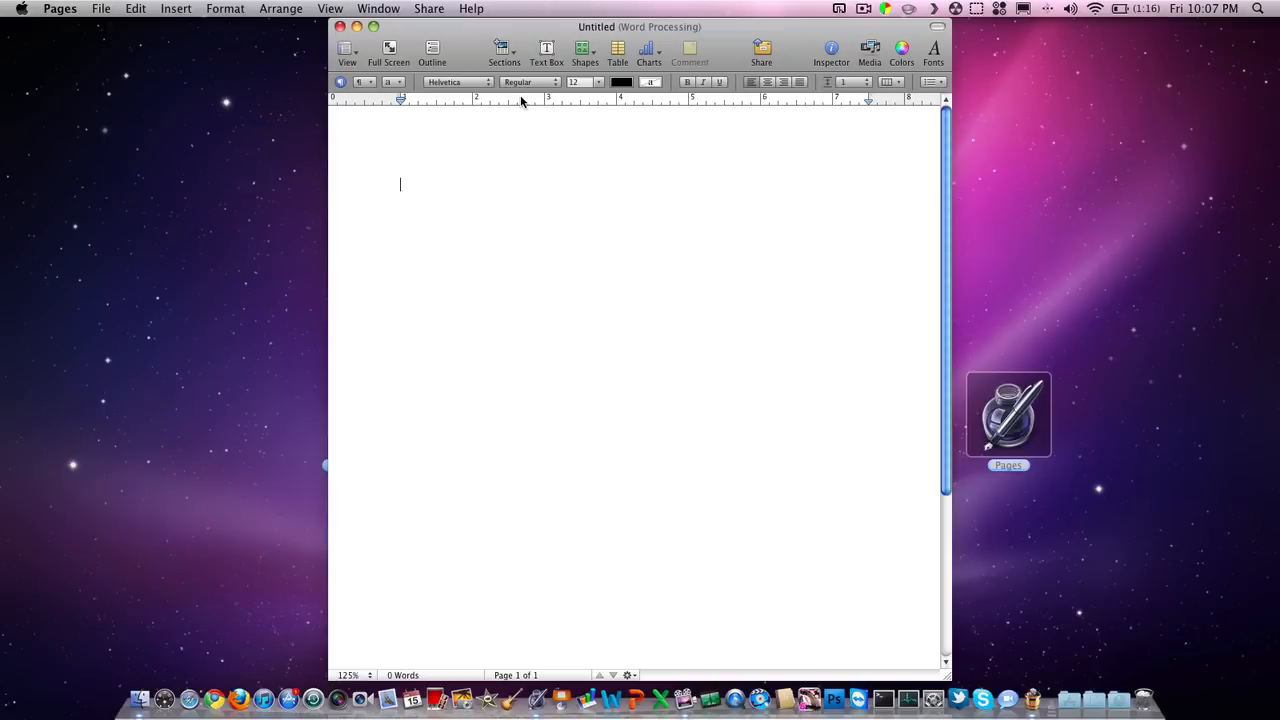
mouse_move(1225, 280)
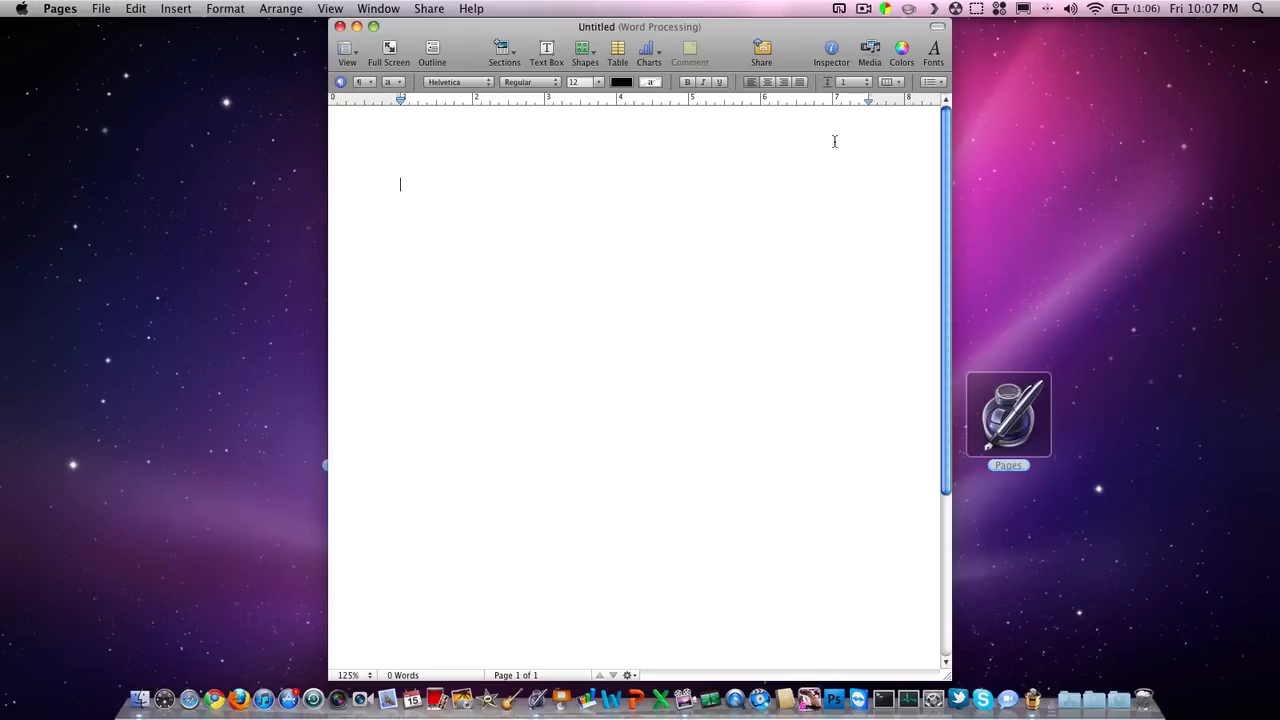
mouse_move(689, 50)
type("jdah;oruby;akjdfbg;akjsdghasdjga;eifuvbq")
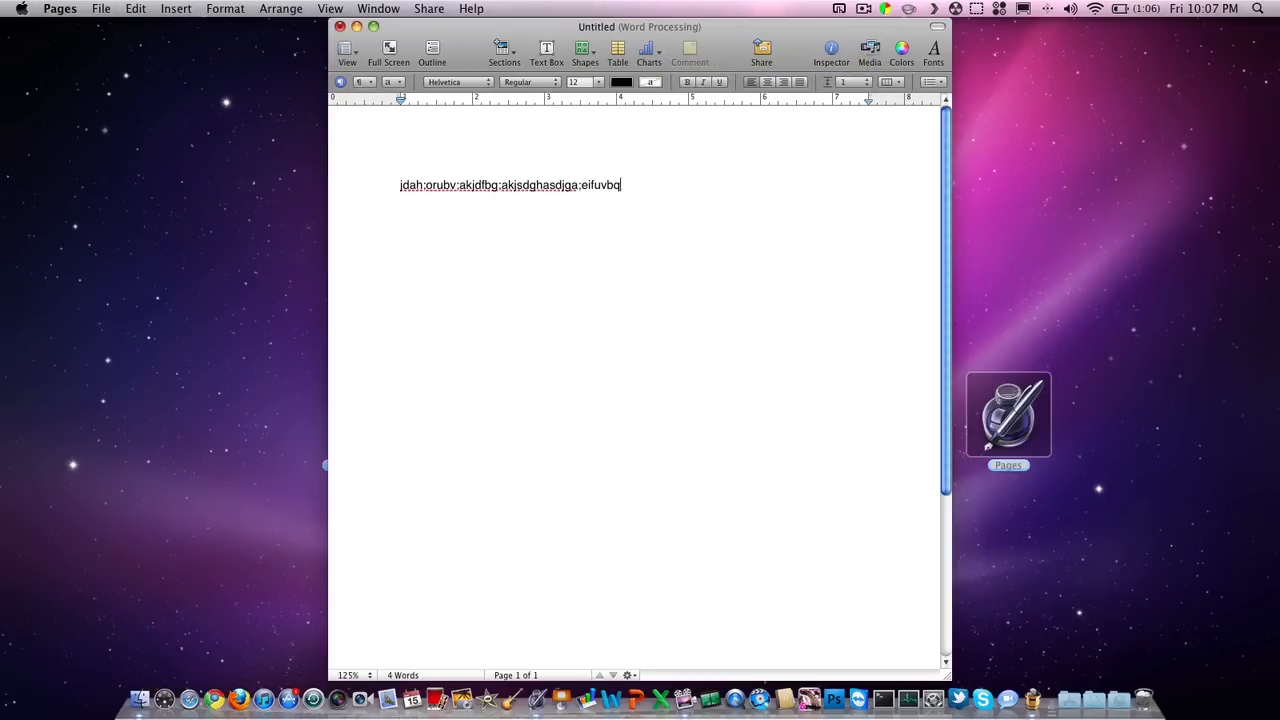
type("hello yo")
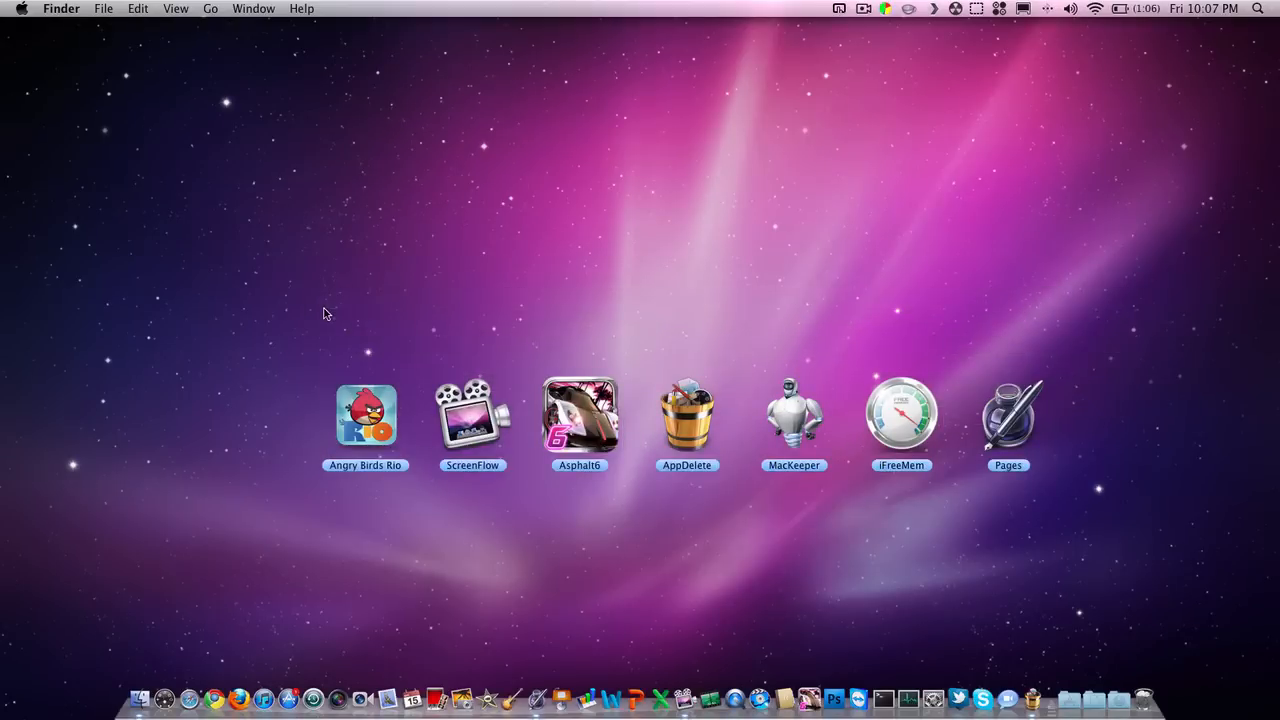
mouse_move(1106, 479)
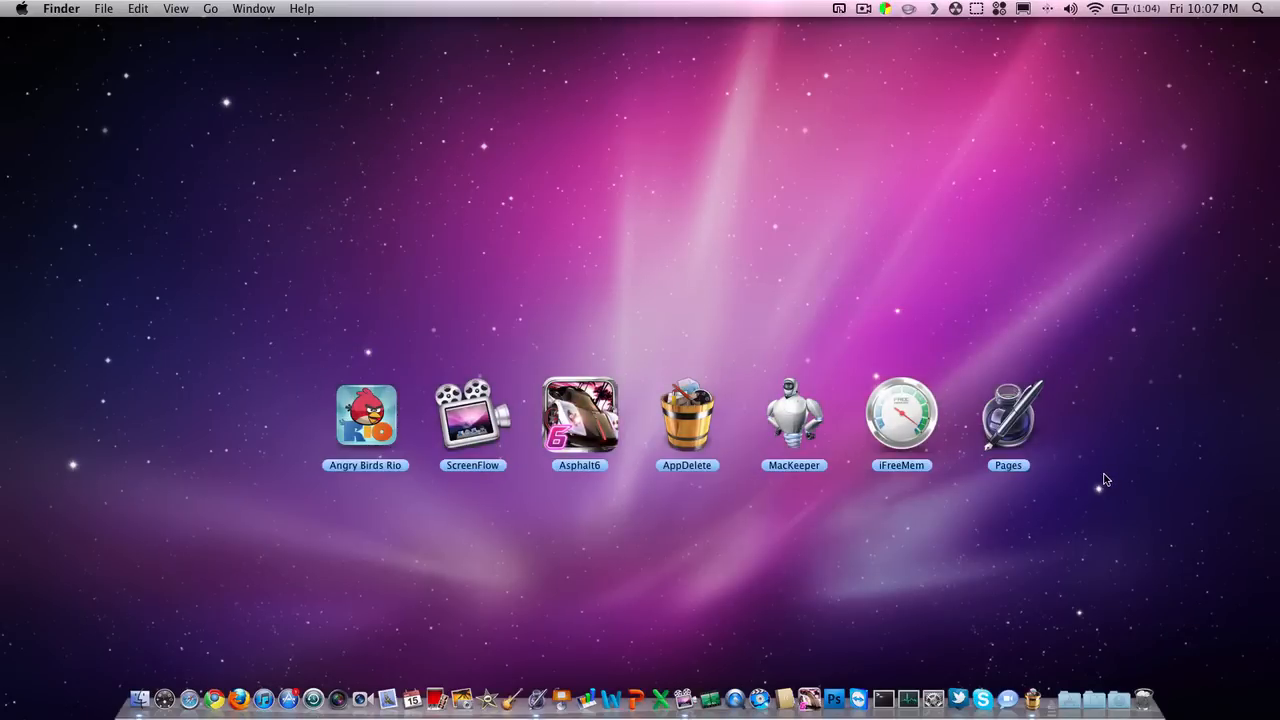